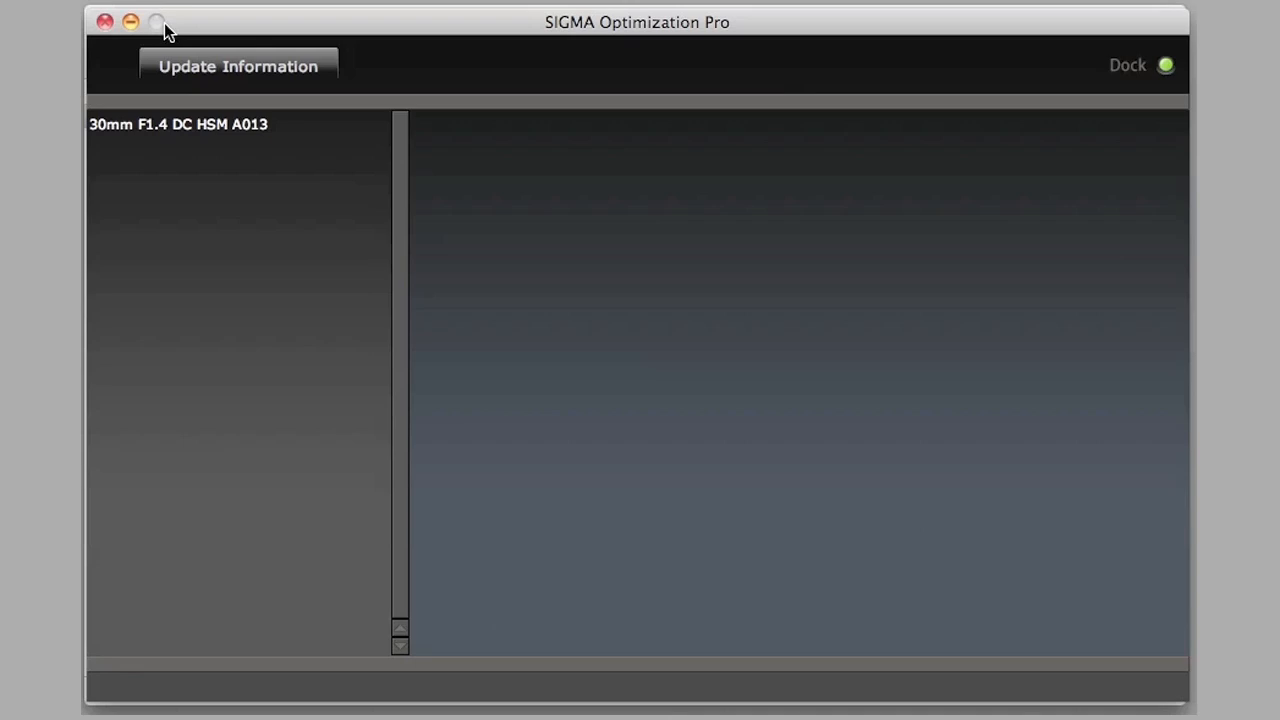
Step: Select the connected 35mm F1.4 DG HSM A012 lens so its details and firmware offer appear
{"action": "left_click", "coordinate": [178, 148]}
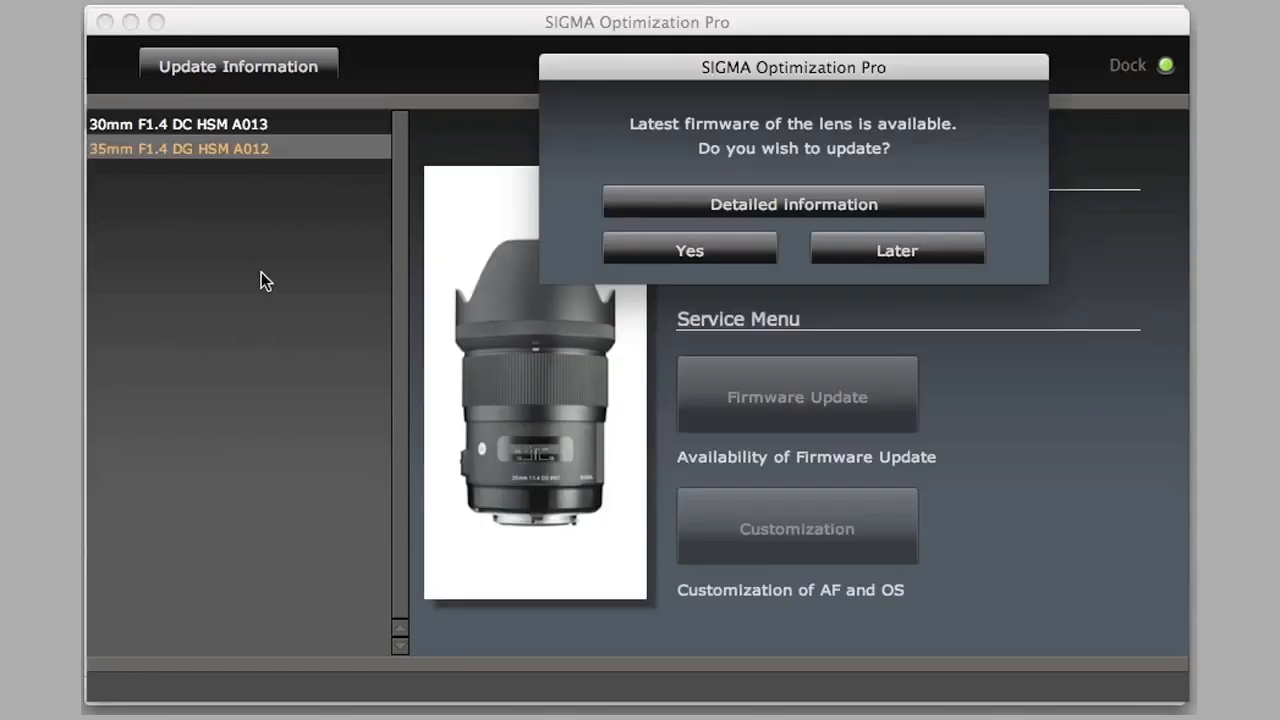
{"action": "mouse_move", "coordinate": [697, 315]}
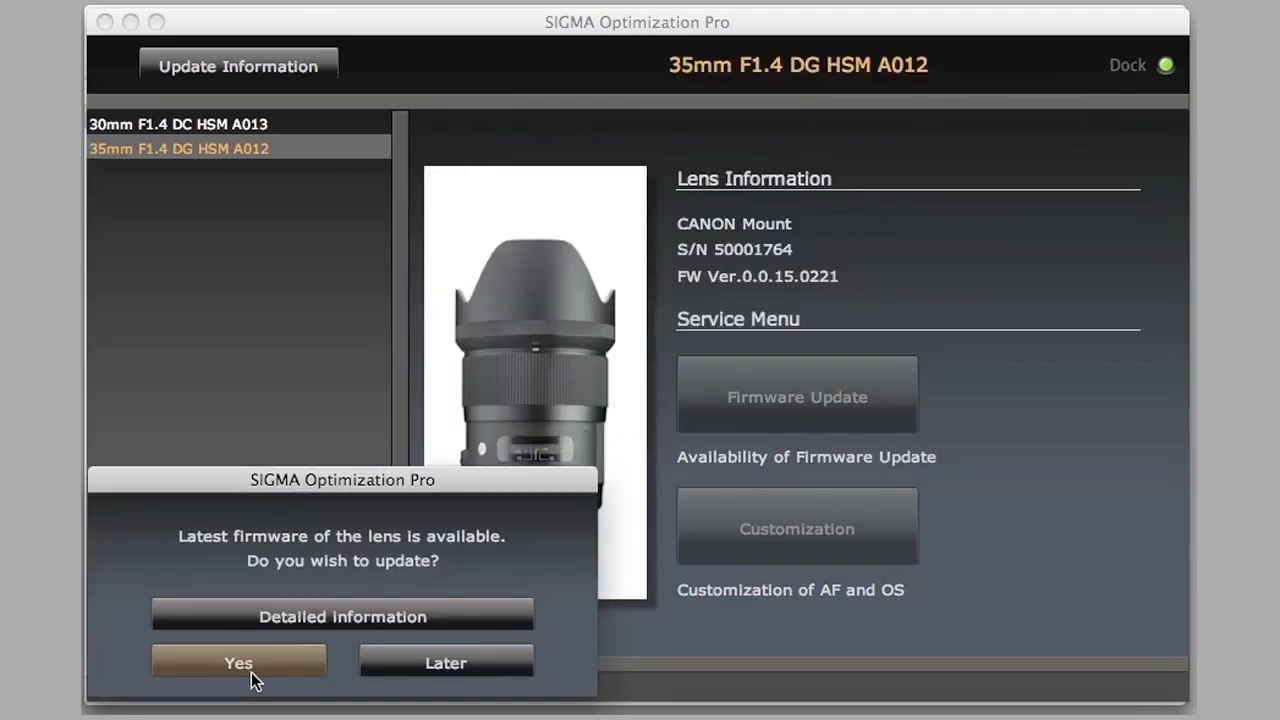
Step: Accept and run the 35mm firmware update to version 0.0.15.0224, then dismiss the completion notice
{"action": "left_click", "coordinate": [238, 663]}
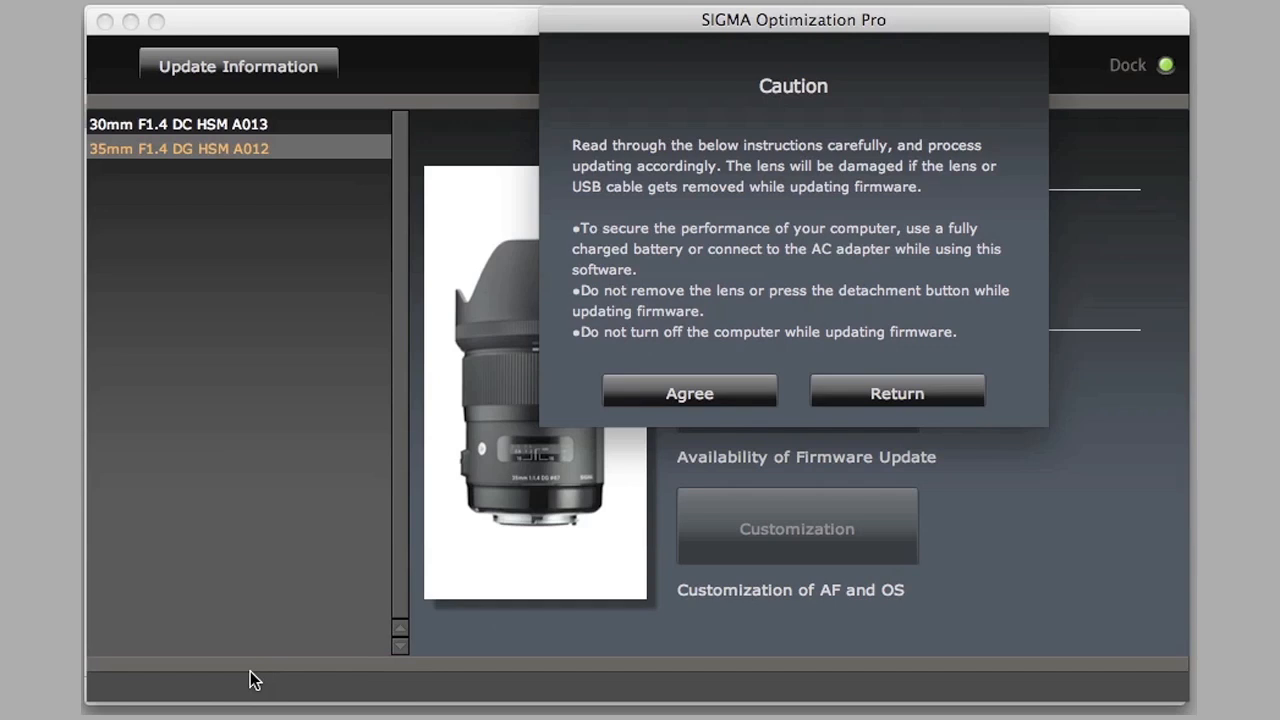
{"action": "left_click", "coordinate": [689, 391]}
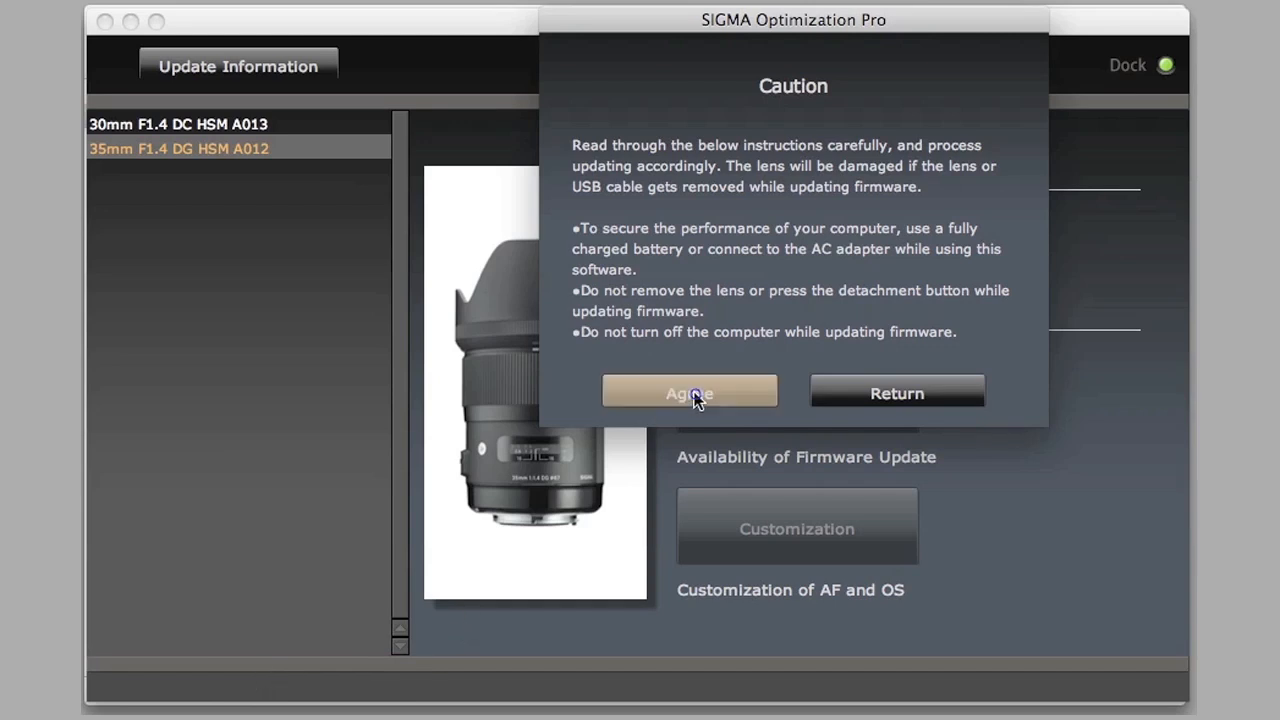
{"action": "left_click", "coordinate": [689, 391]}
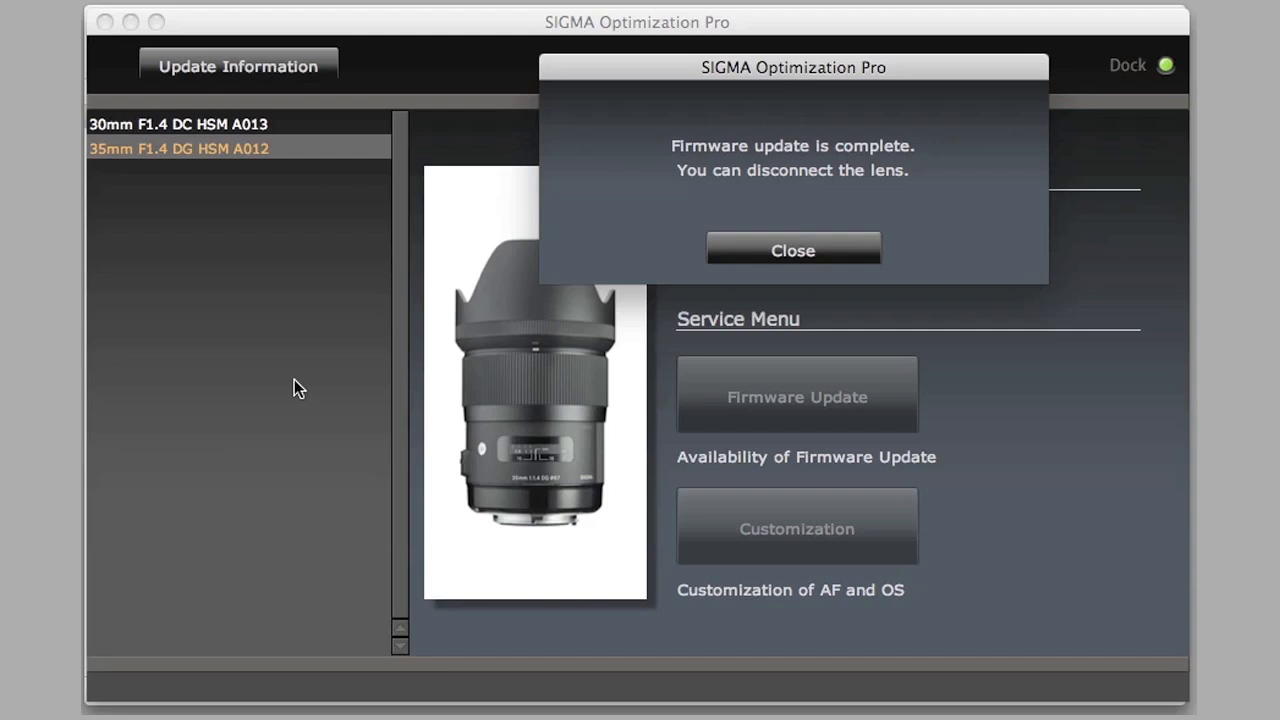
{"action": "mouse_move", "coordinate": [805, 242]}
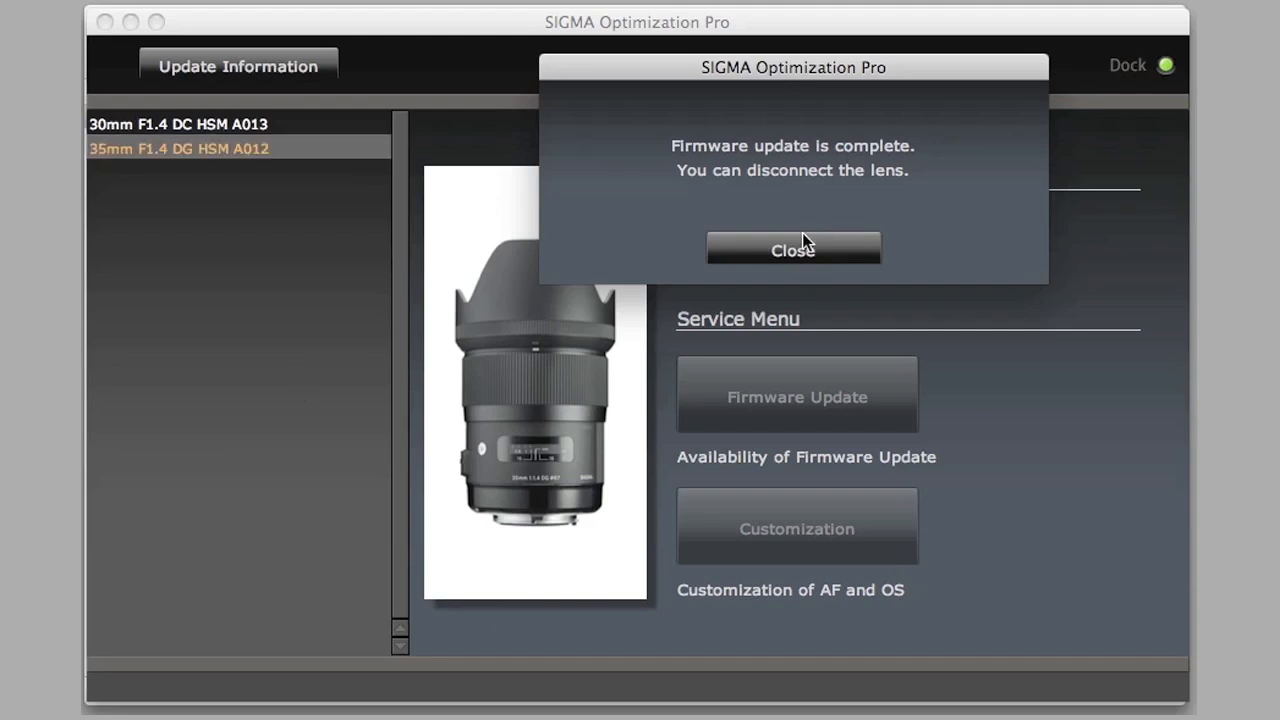
{"action": "left_click", "coordinate": [793, 249]}
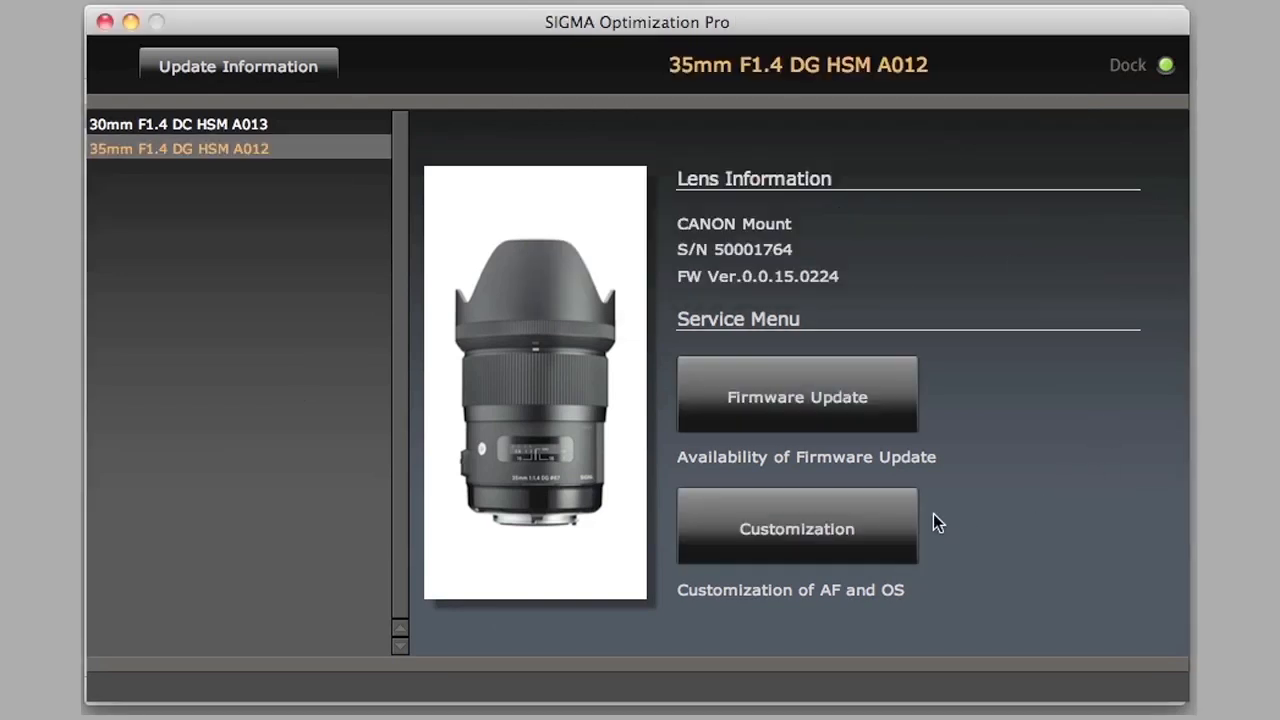
Step: Enter Customization and bring up the 35mm Focus Setting screen showing 0 at all four distances
{"action": "left_click", "coordinate": [796, 526]}
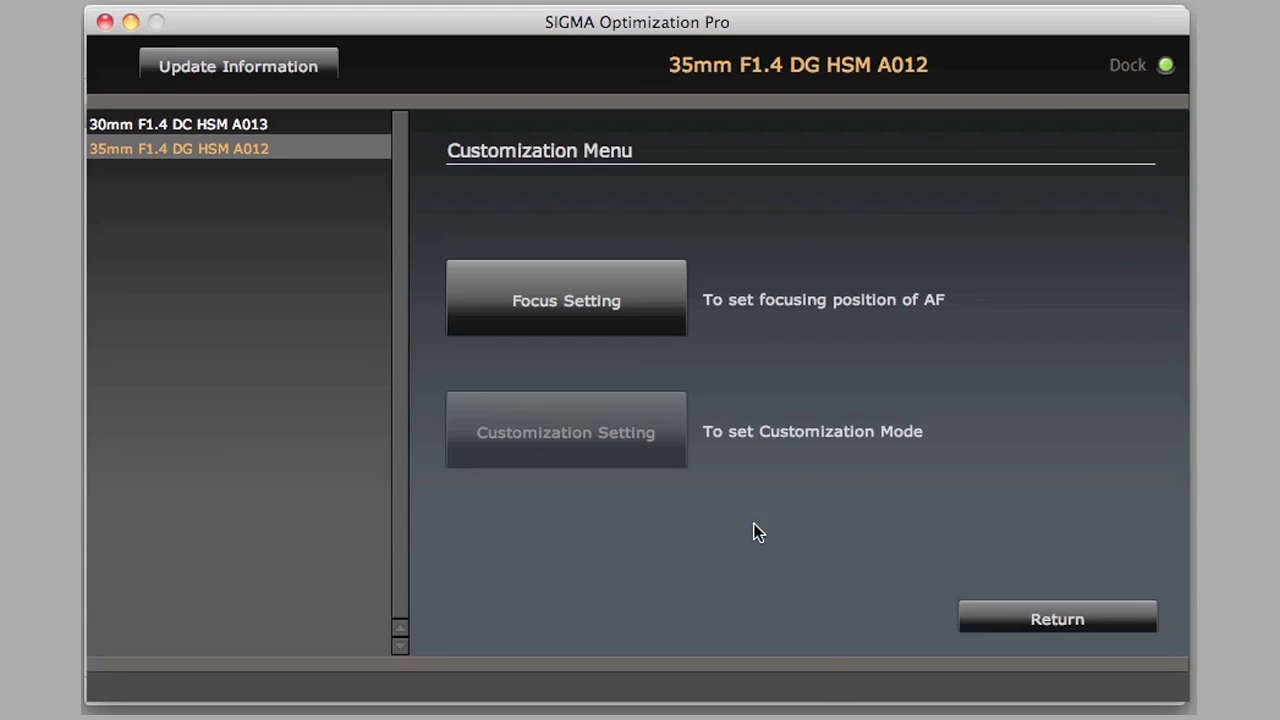
{"action": "mouse_move", "coordinate": [908, 448]}
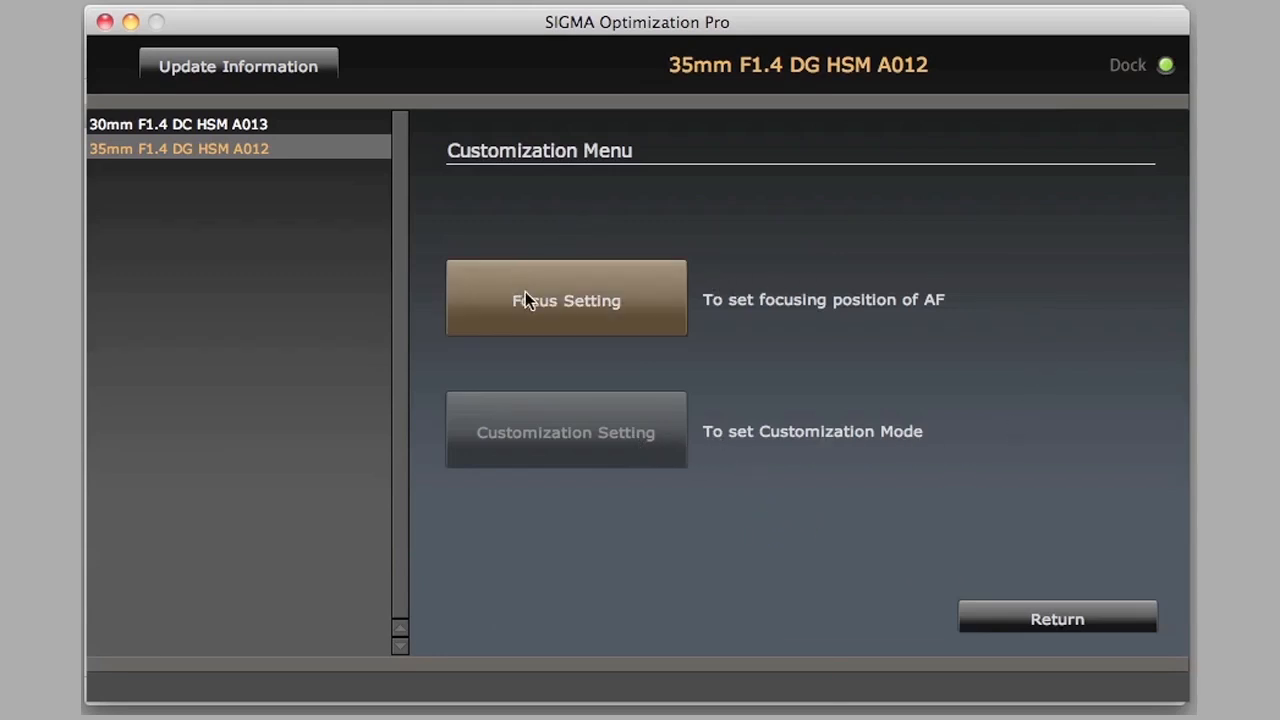
{"action": "left_click", "coordinate": [566, 299]}
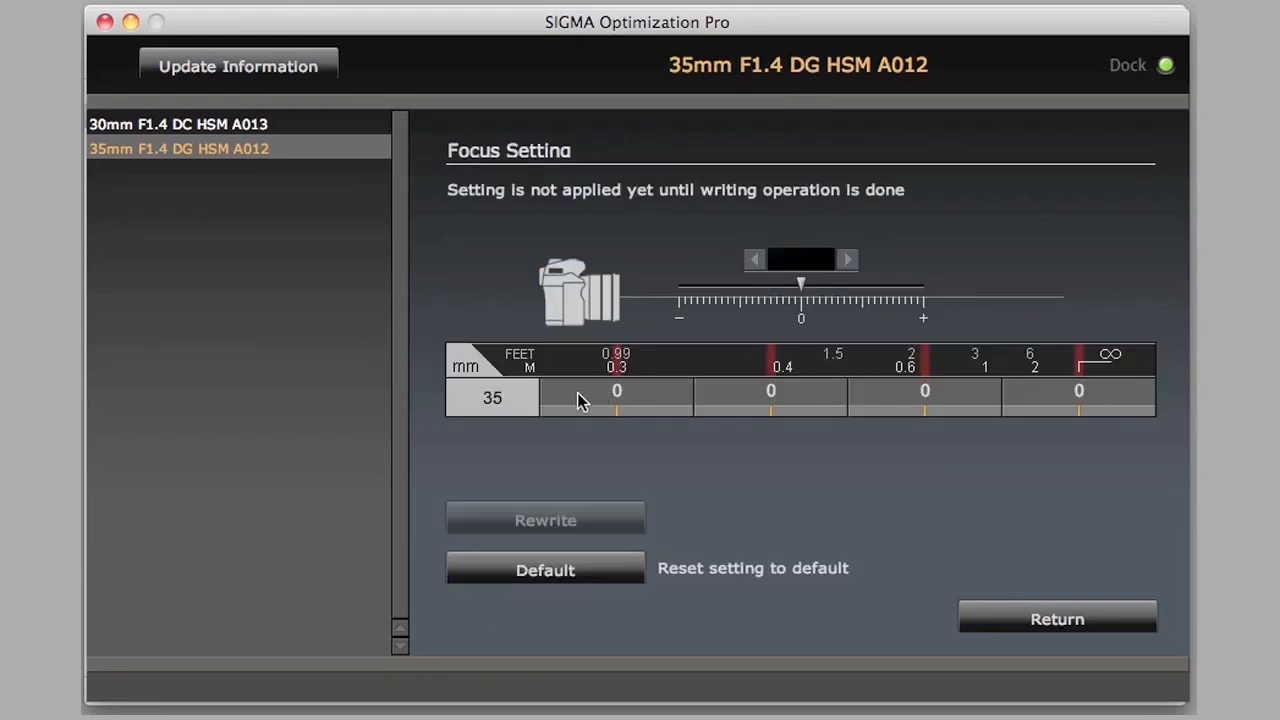
{"action": "mouse_move", "coordinate": [808, 416]}
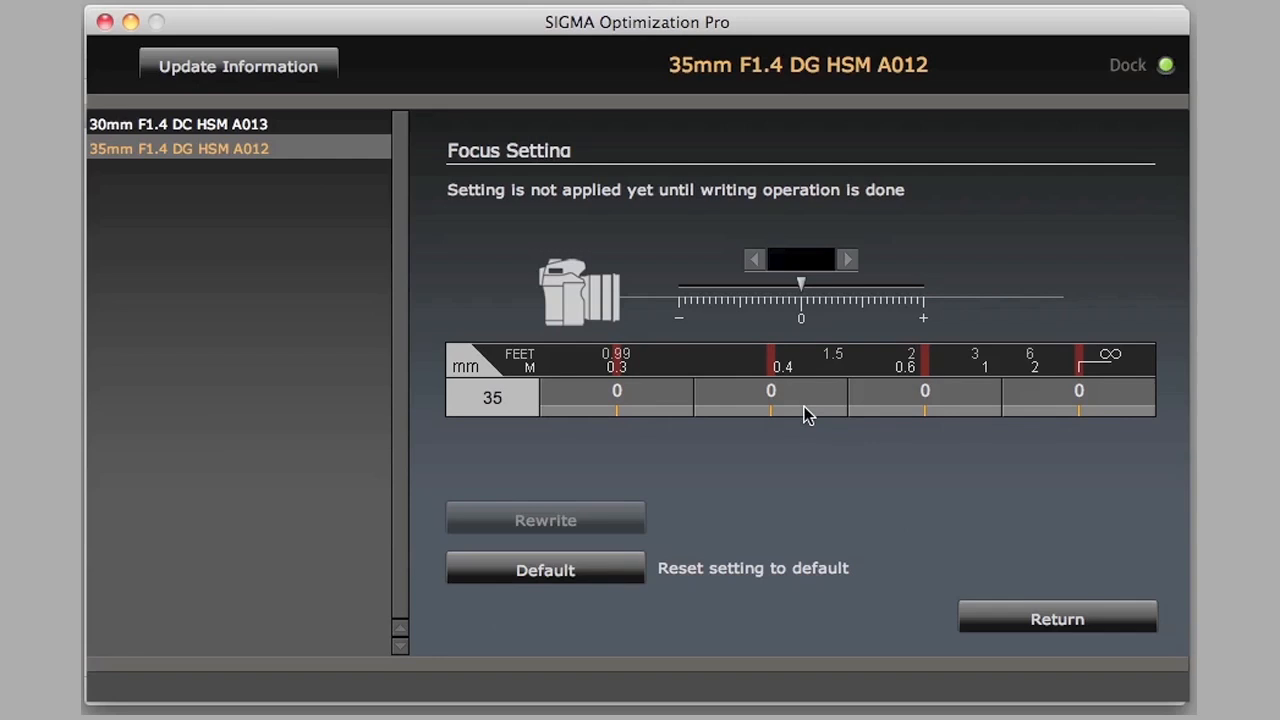
{"action": "mouse_move", "coordinate": [887, 370]}
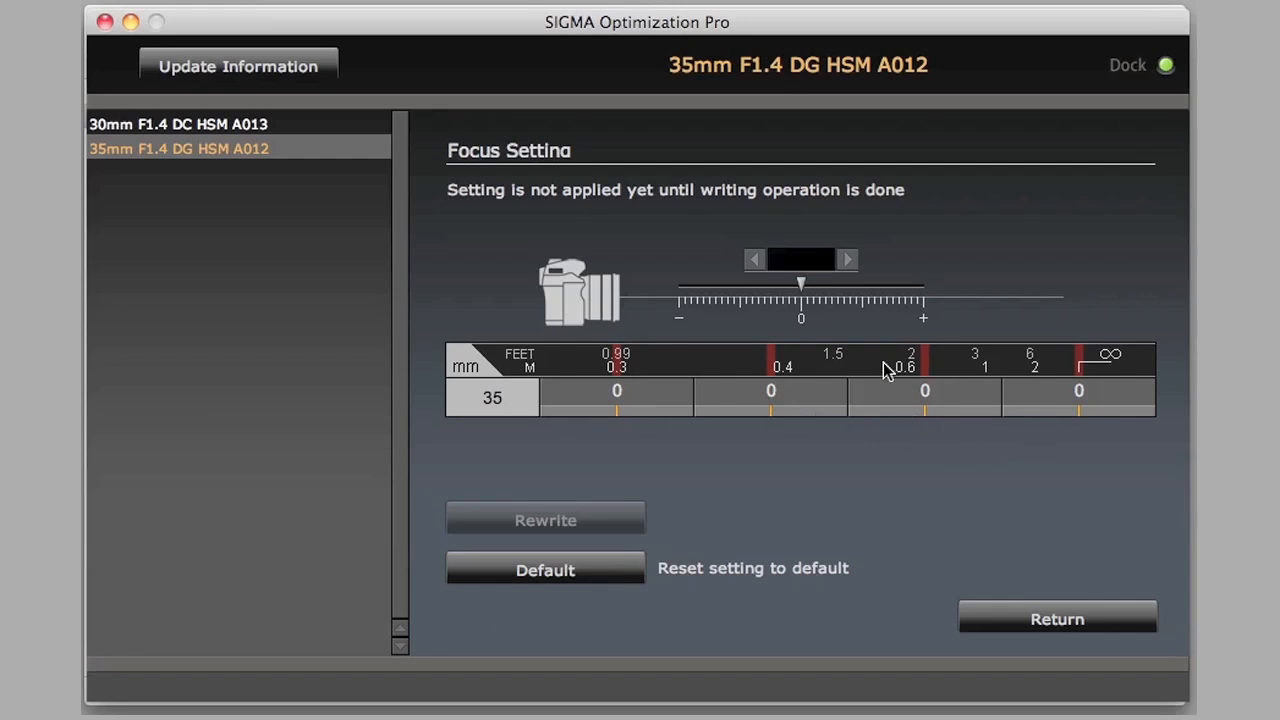
{"action": "mouse_move", "coordinate": [1083, 421]}
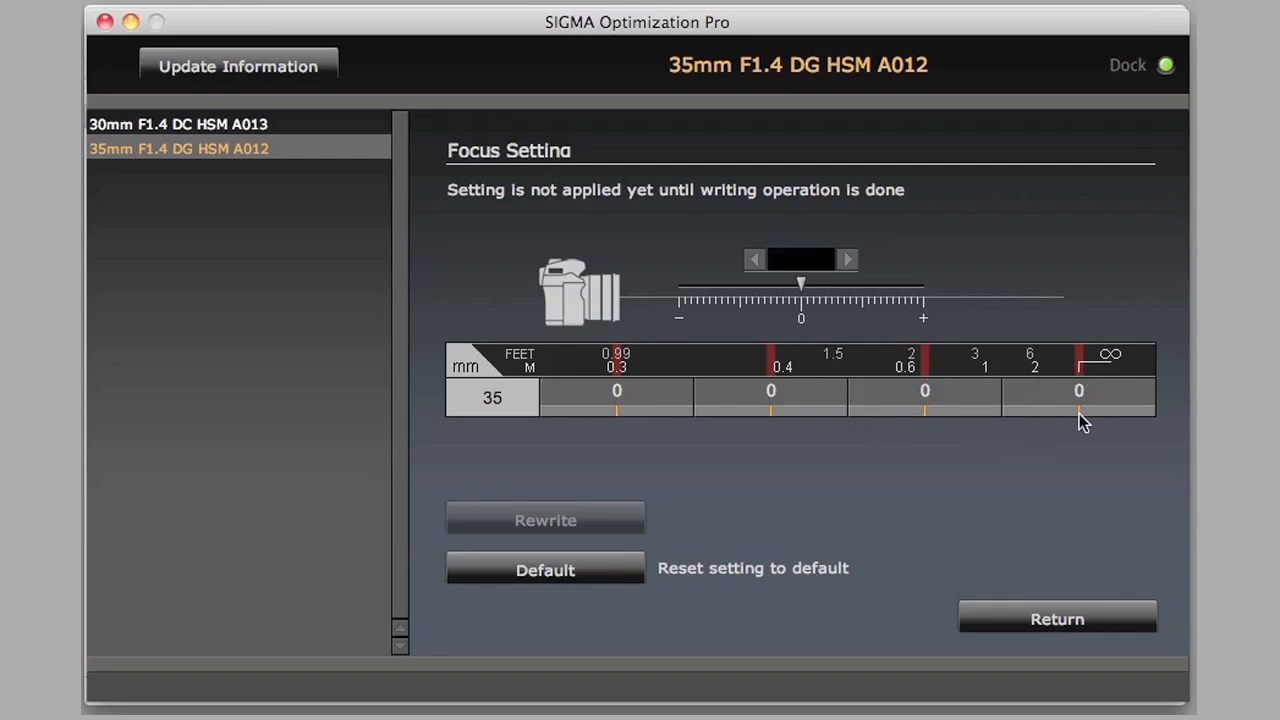
Step: Adjust the infinity distance focus offset down to -10 and the 2 m offset to +4
{"action": "left_click", "coordinate": [1078, 391]}
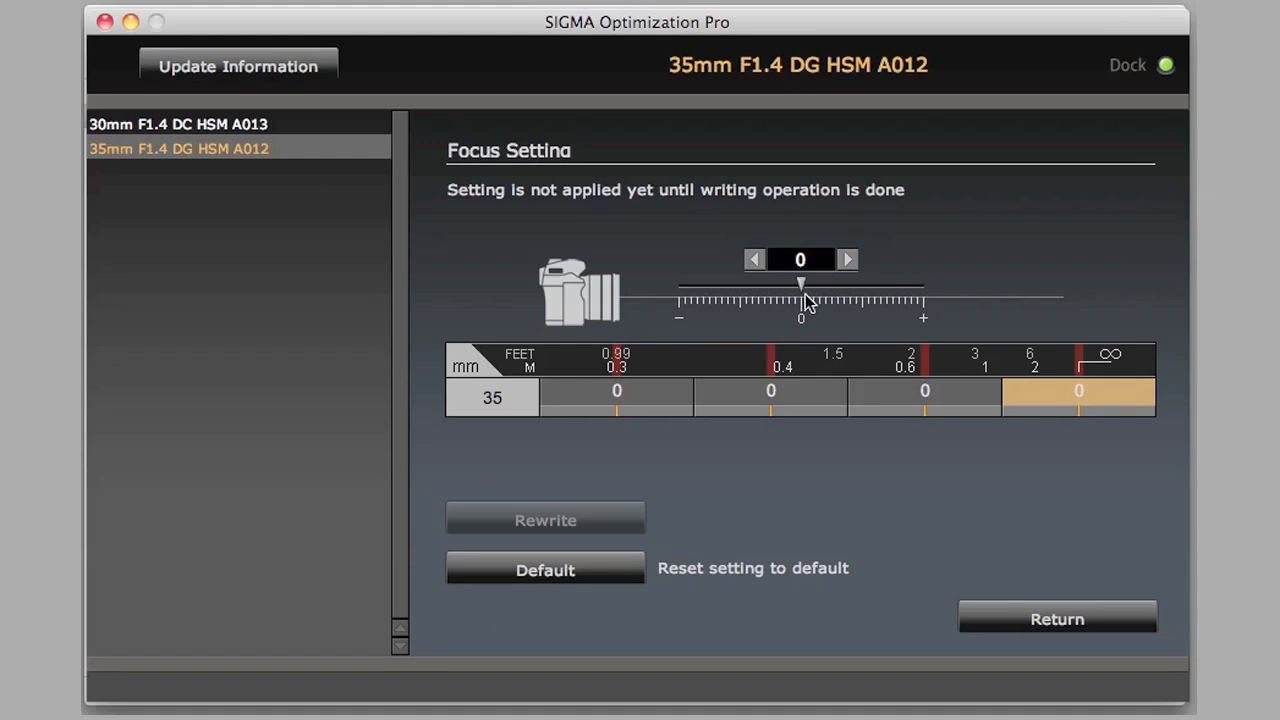
{"action": "left_click_drag", "start_coordinate": [800, 284], "coordinate": [752, 284]}
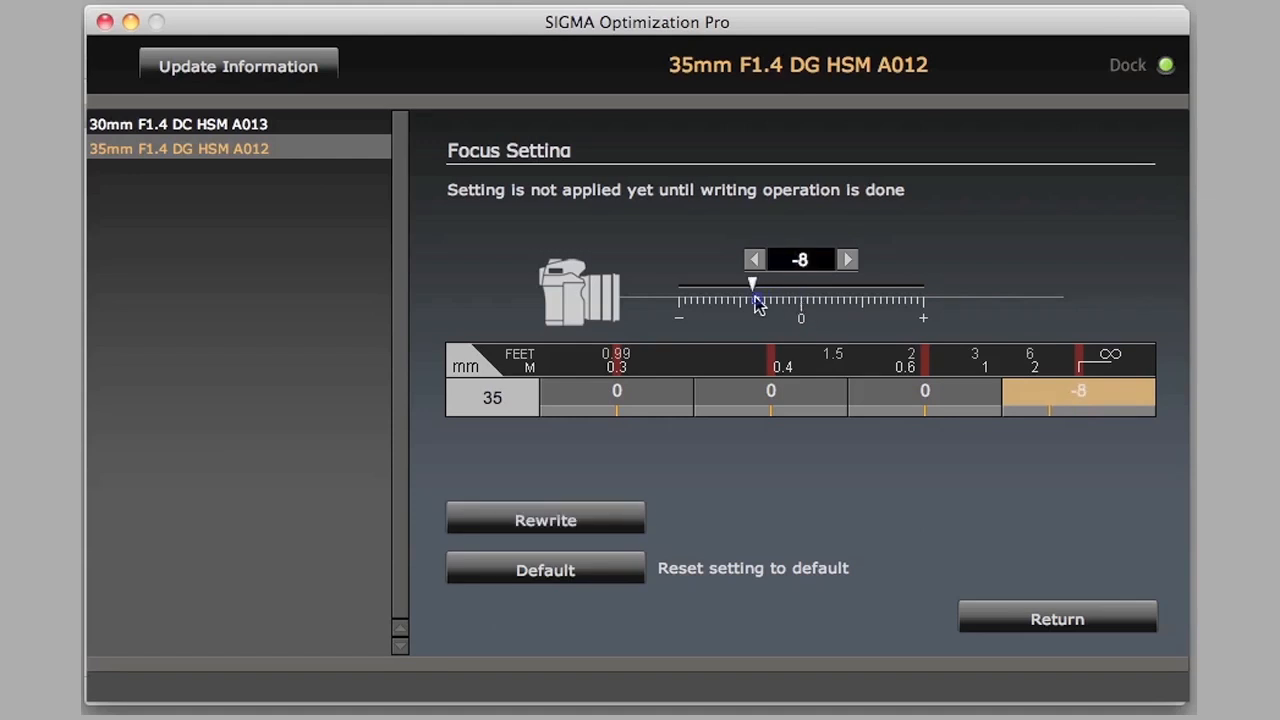
{"action": "left_click_drag", "start_coordinate": [752, 300], "coordinate": [708, 300]}
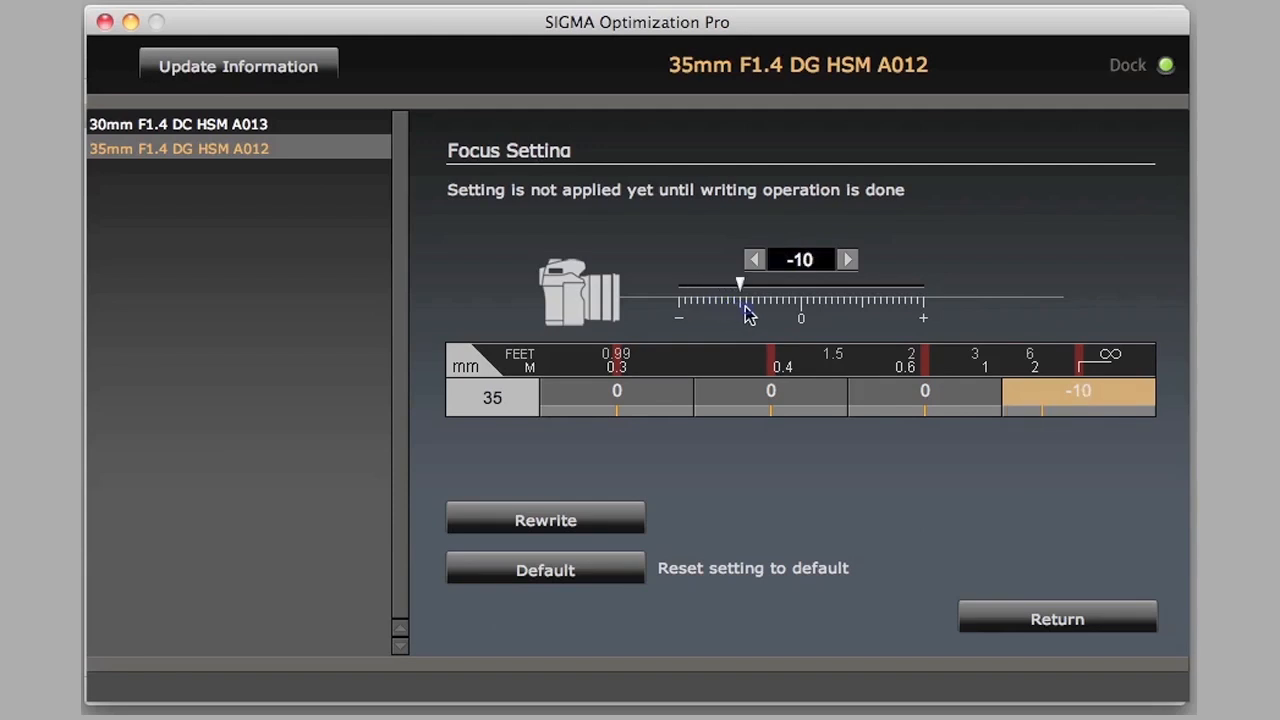
{"action": "left_click", "coordinate": [847, 260]}
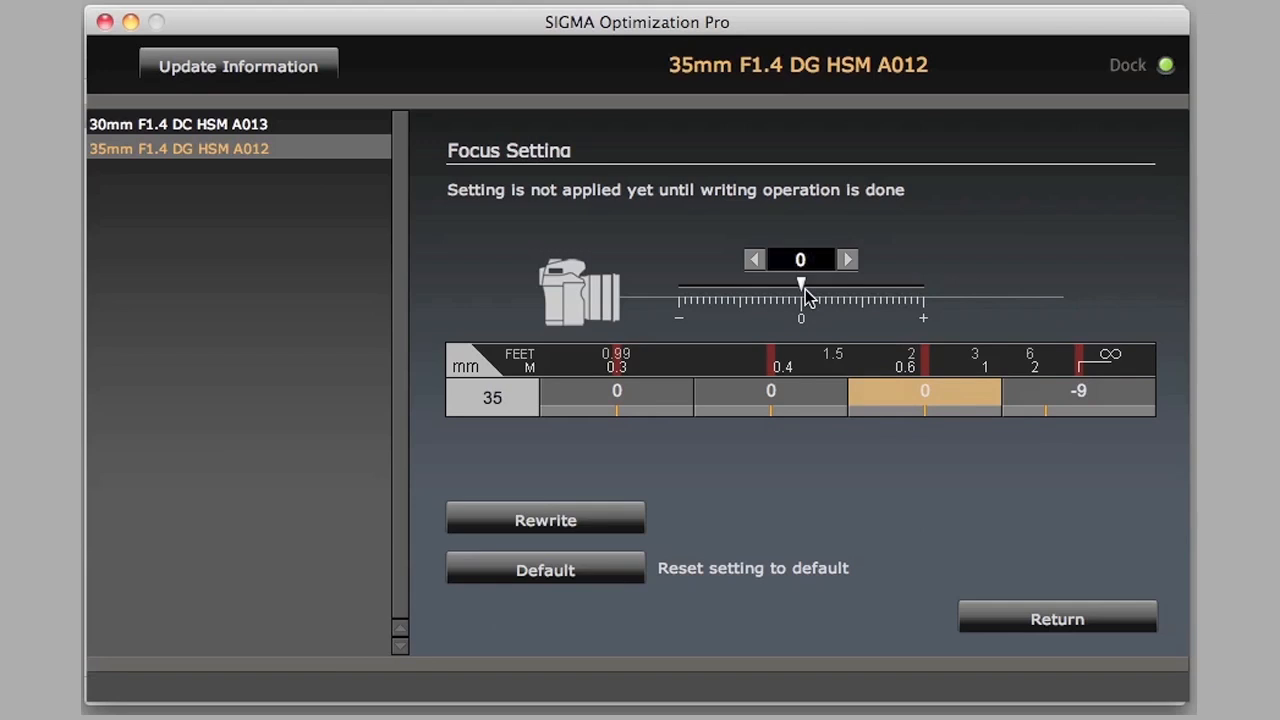
{"action": "left_click_drag", "start_coordinate": [800, 283], "coordinate": [825, 283]}
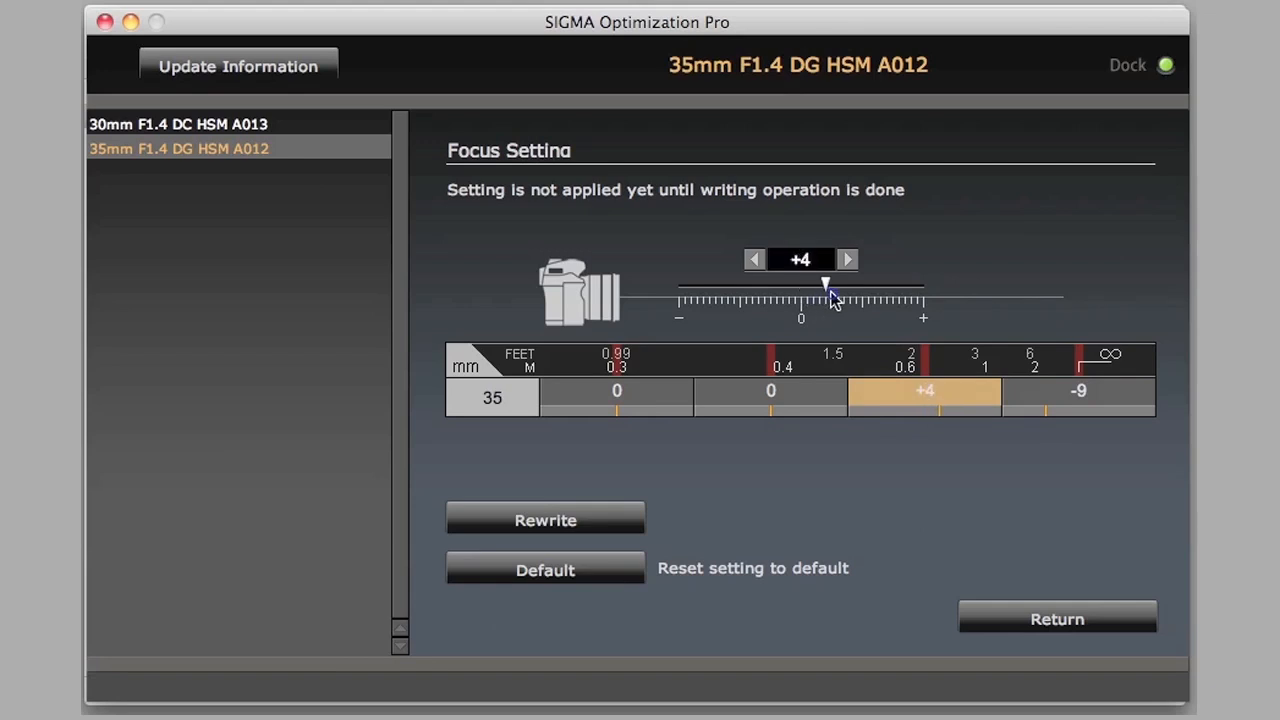
Step: Adjust the 0.4 m focus offset through -6 and +4 to -8, then select the 0.3 m distance
{"action": "left_click", "coordinate": [847, 260]}
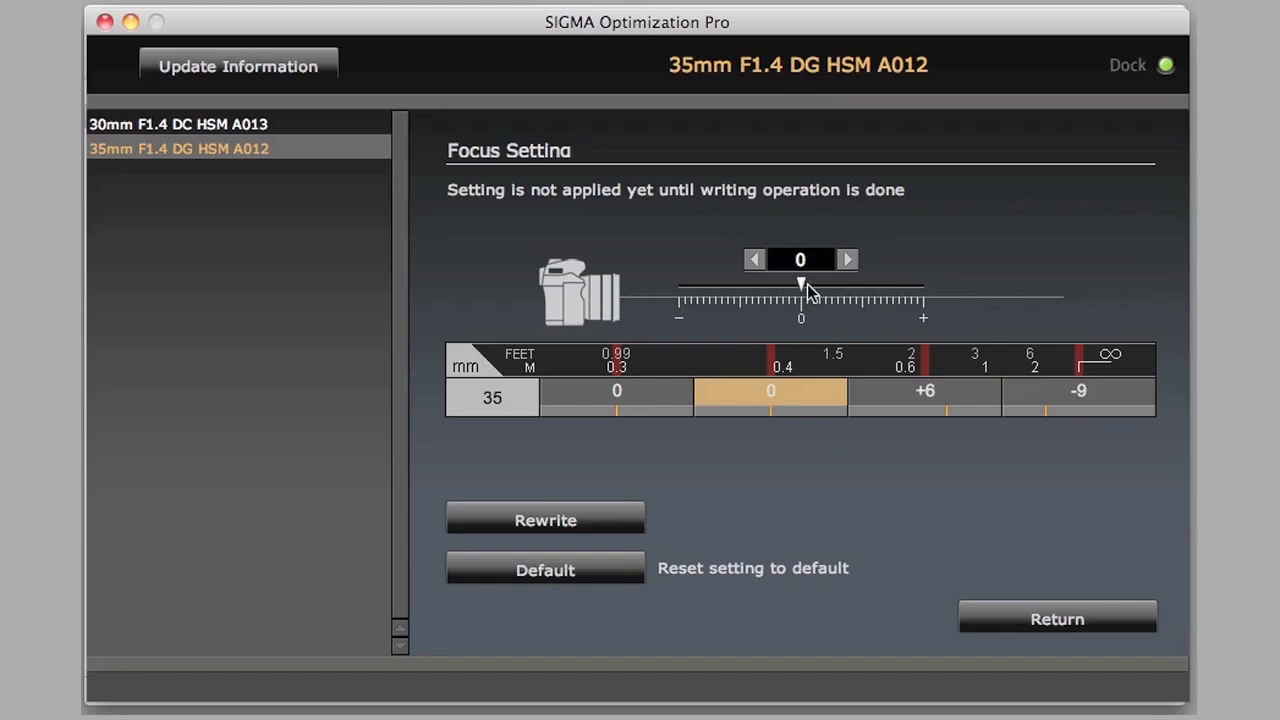
{"action": "left_click_drag", "start_coordinate": [800, 283], "coordinate": [765, 283]}
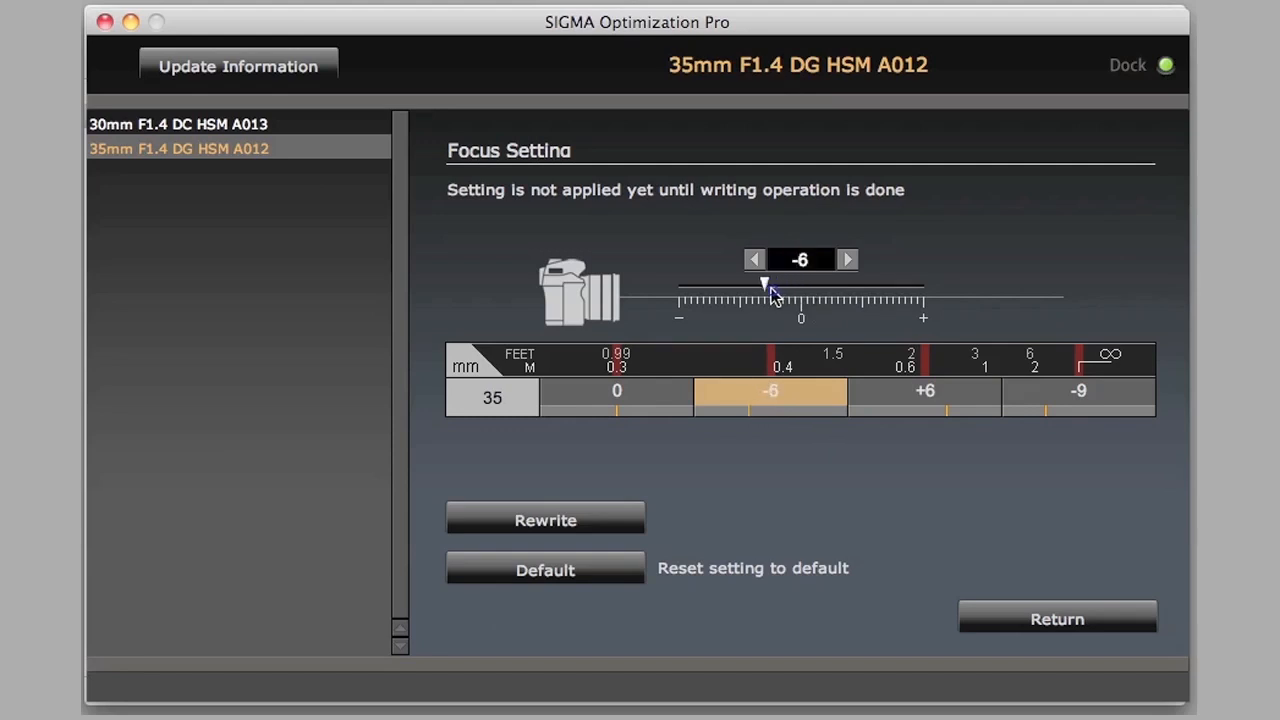
{"action": "left_click_drag", "start_coordinate": [765, 283], "coordinate": [825, 283]}
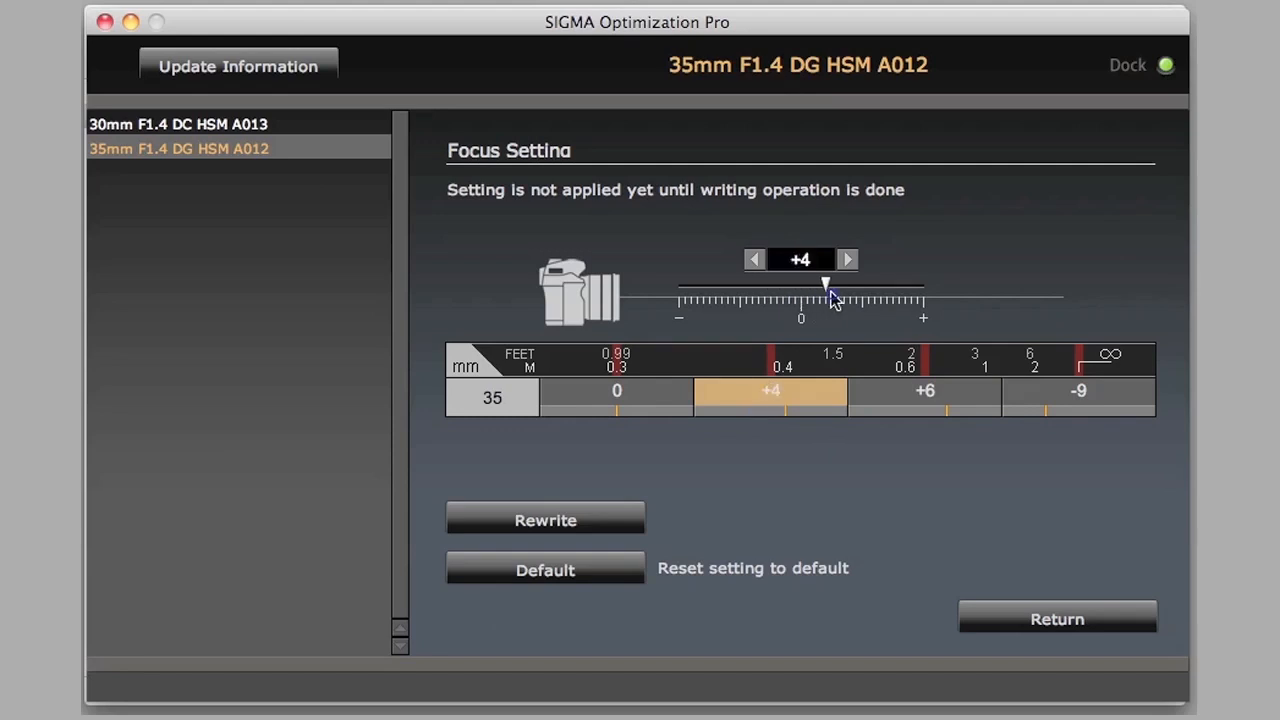
{"action": "left_click_drag", "start_coordinate": [825, 284], "coordinate": [752, 284]}
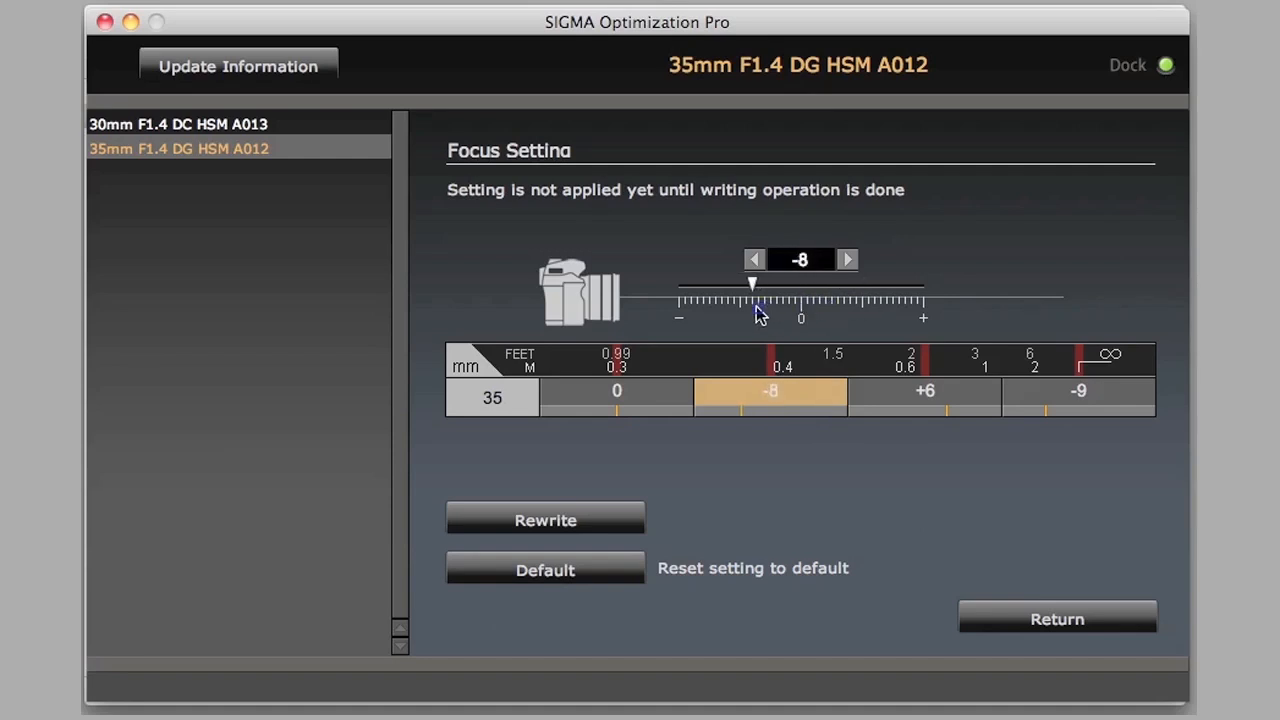
{"action": "left_click", "coordinate": [616, 390]}
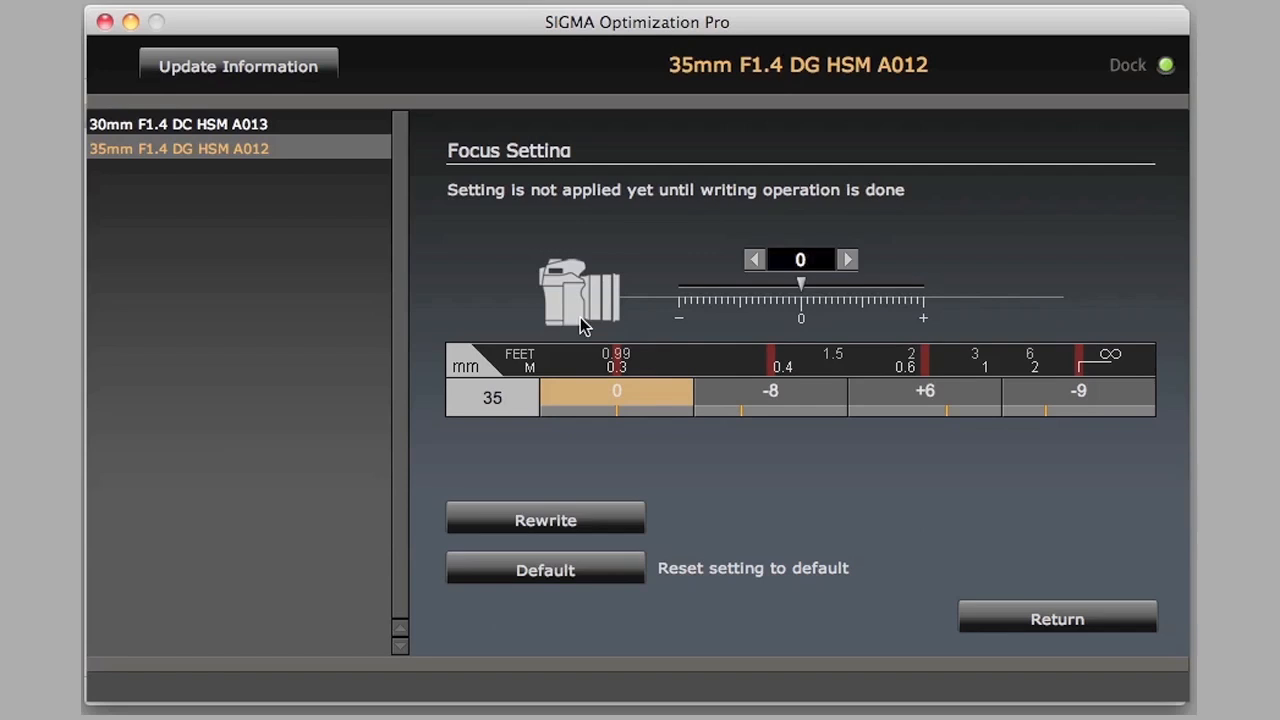
{"action": "mouse_move", "coordinate": [840, 297]}
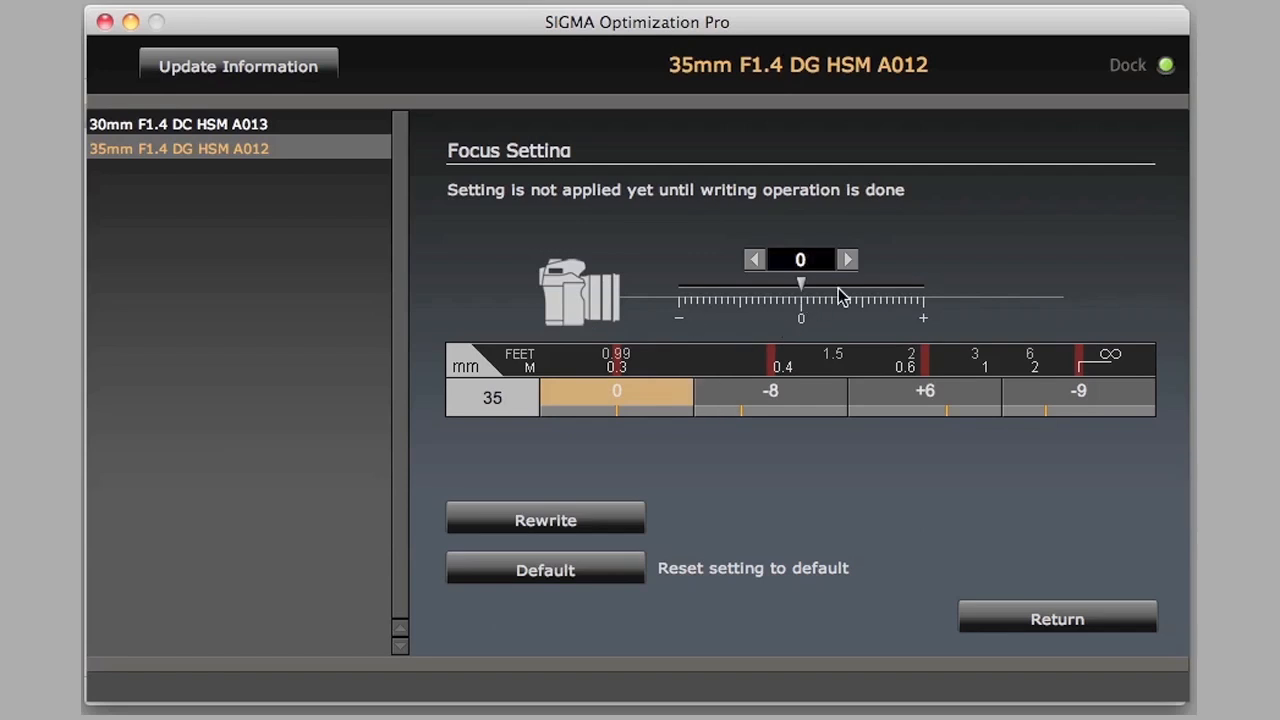
{"action": "mouse_move", "coordinate": [538, 478]}
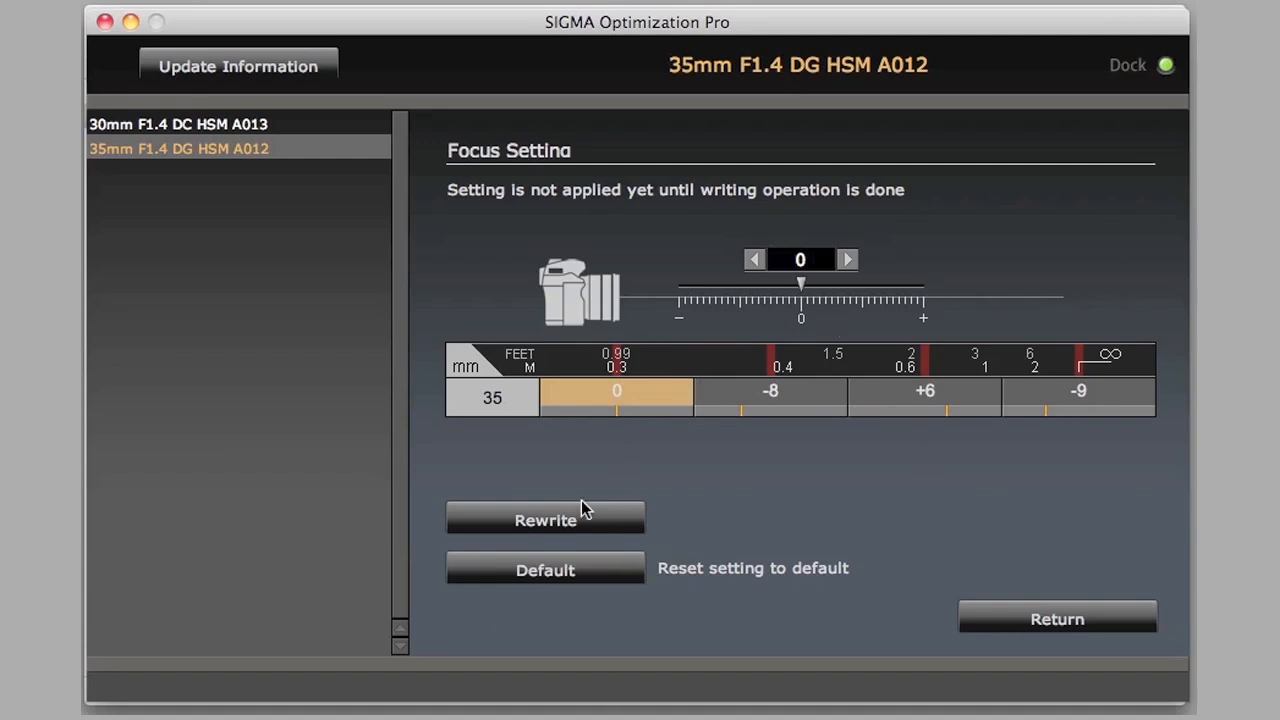
Step: Rewrite the 0, -8, +6, -9 focus adjustments into the 35mm lens and dismiss the completion notice
{"action": "left_click", "coordinate": [545, 519]}
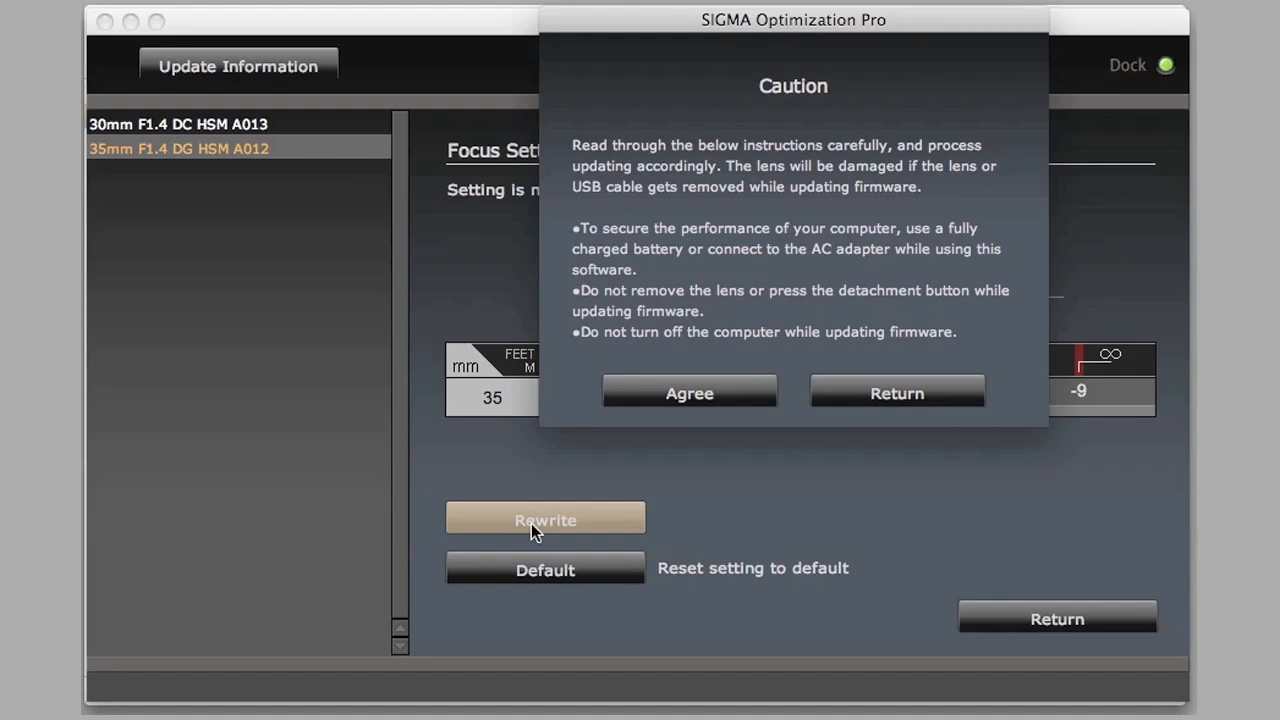
{"action": "mouse_move", "coordinate": [689, 392]}
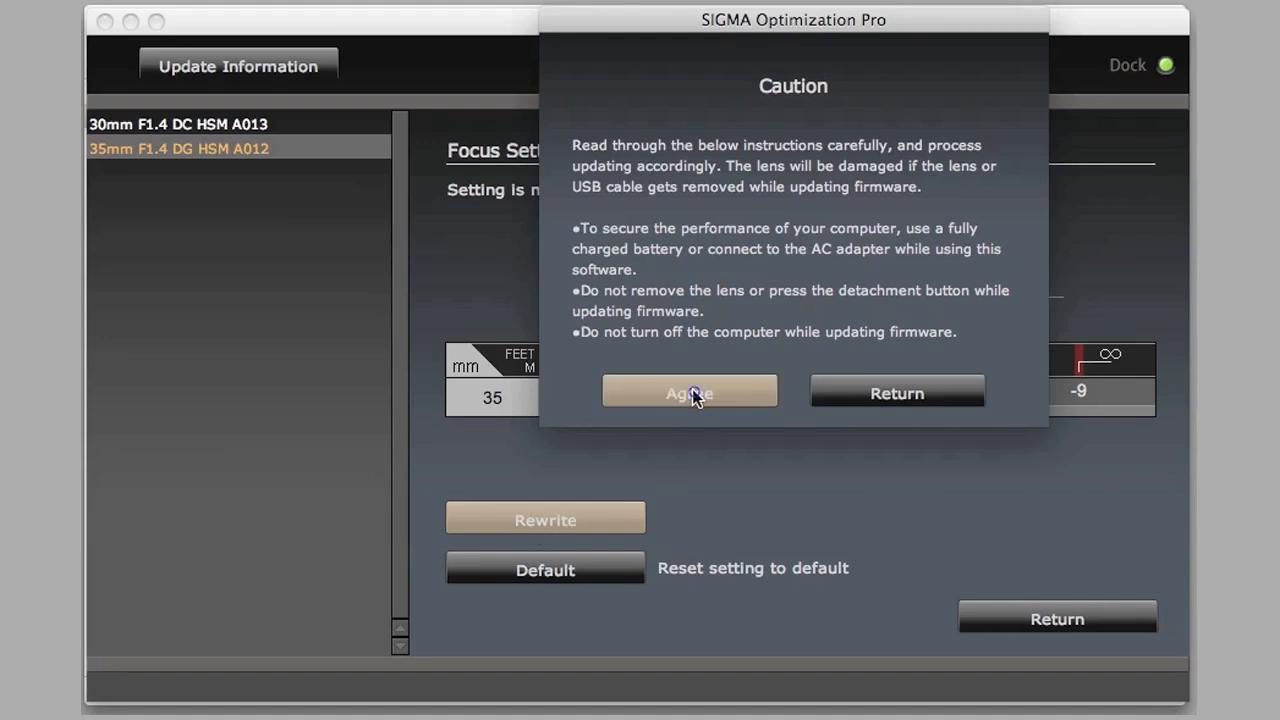
{"action": "left_click", "coordinate": [689, 391]}
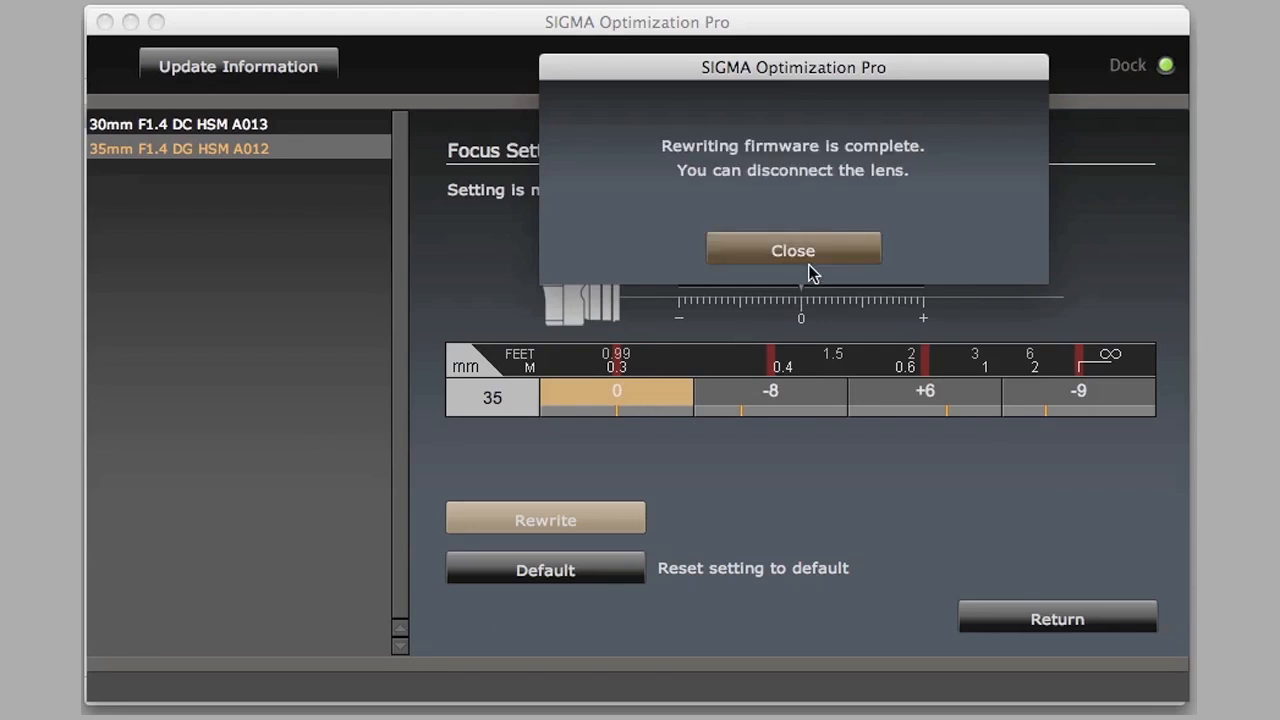
{"action": "left_click", "coordinate": [793, 250]}
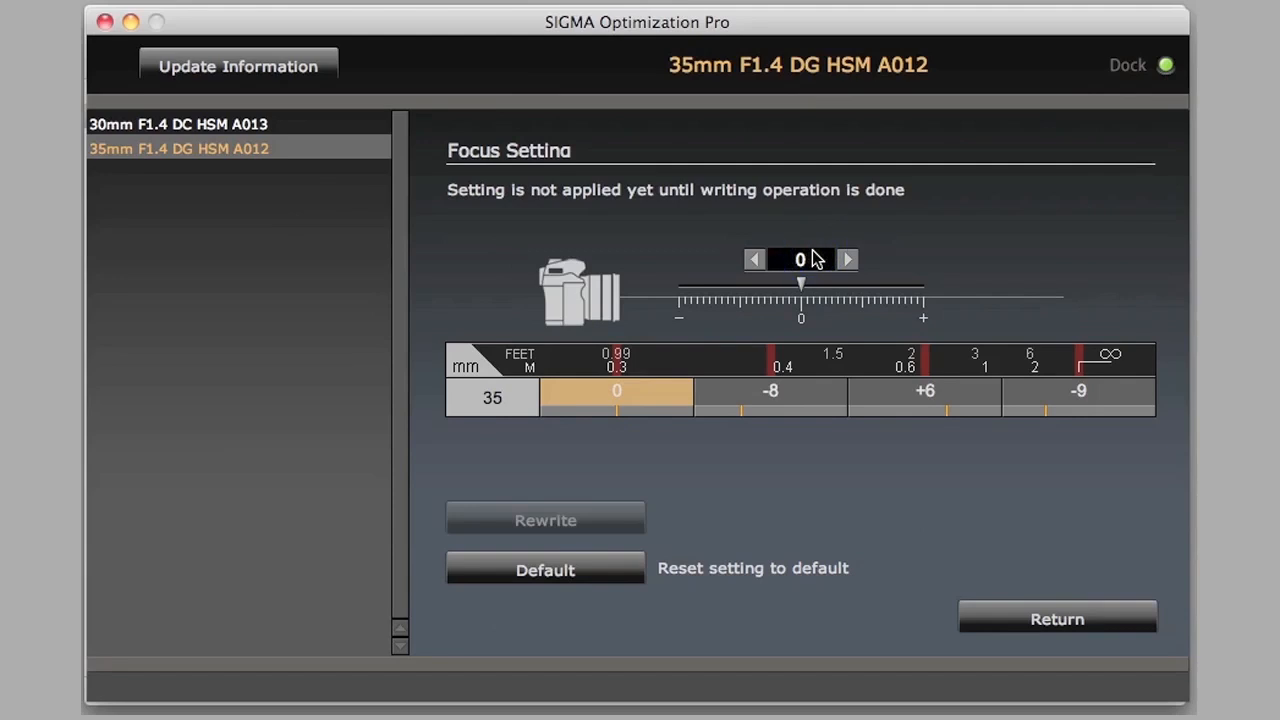
{"action": "mouse_move", "coordinate": [888, 537]}
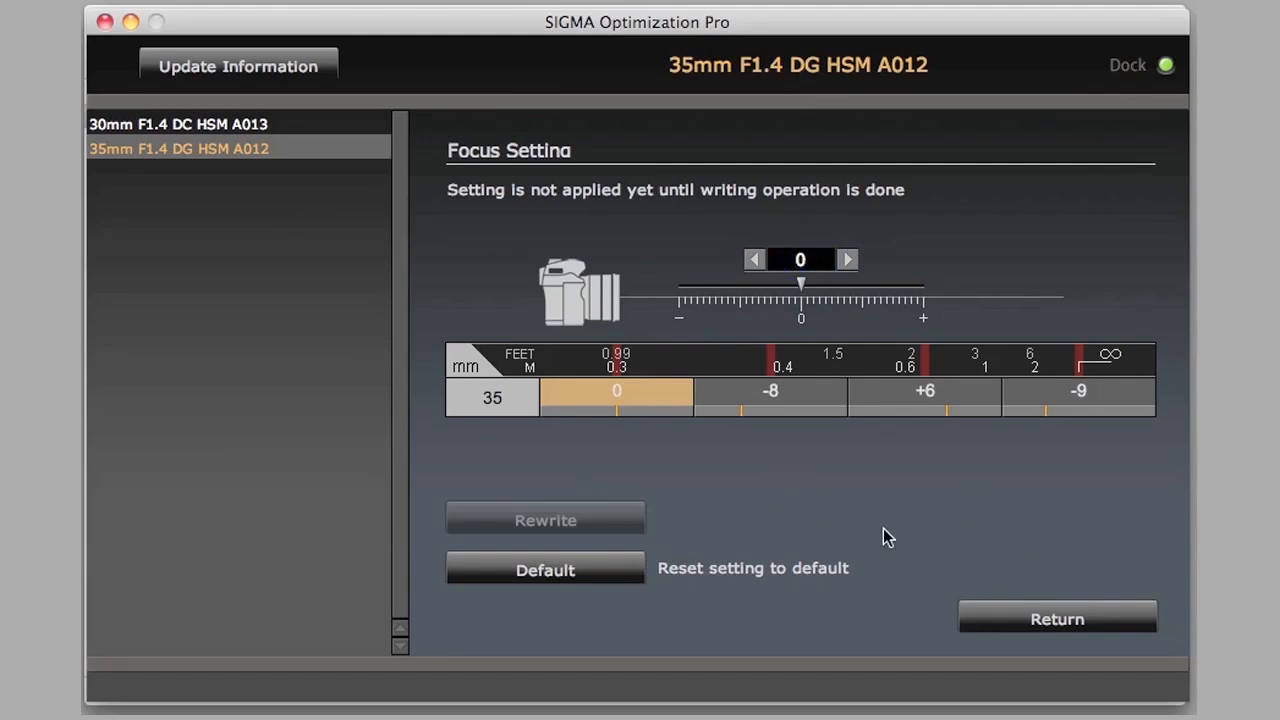
{"action": "mouse_move", "coordinate": [826, 577]}
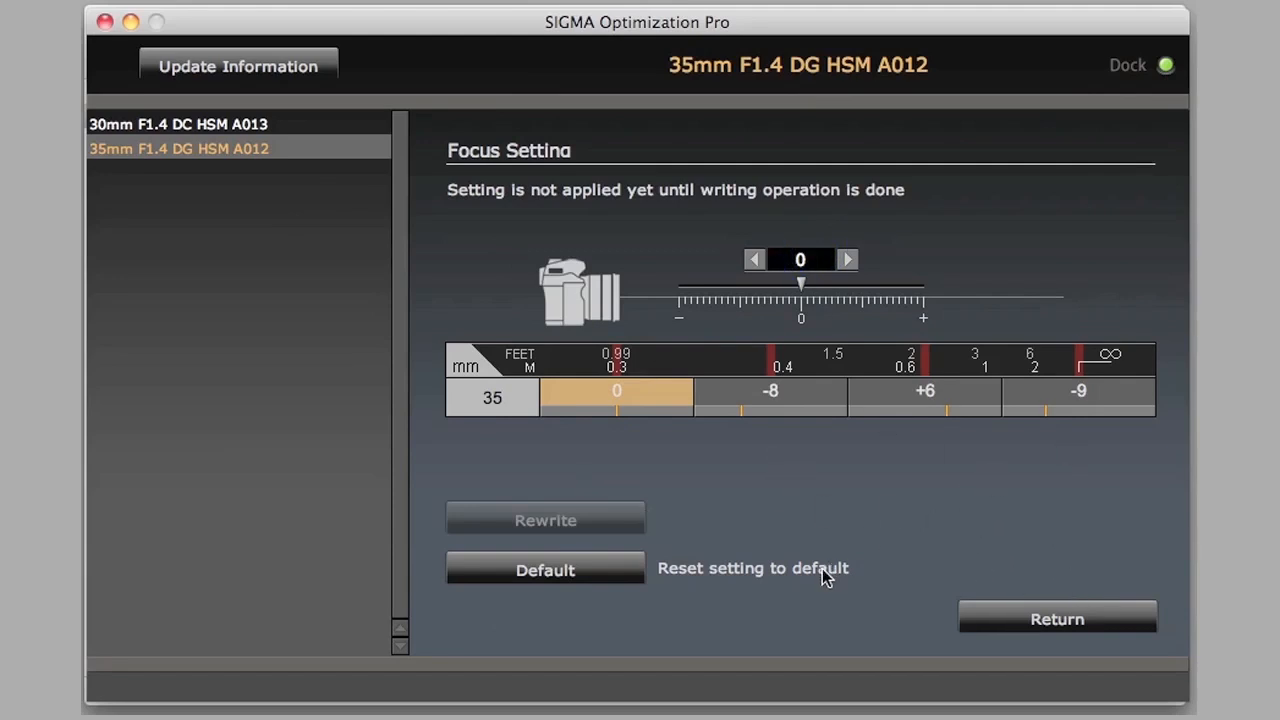
{"action": "mouse_move", "coordinate": [957, 476]}
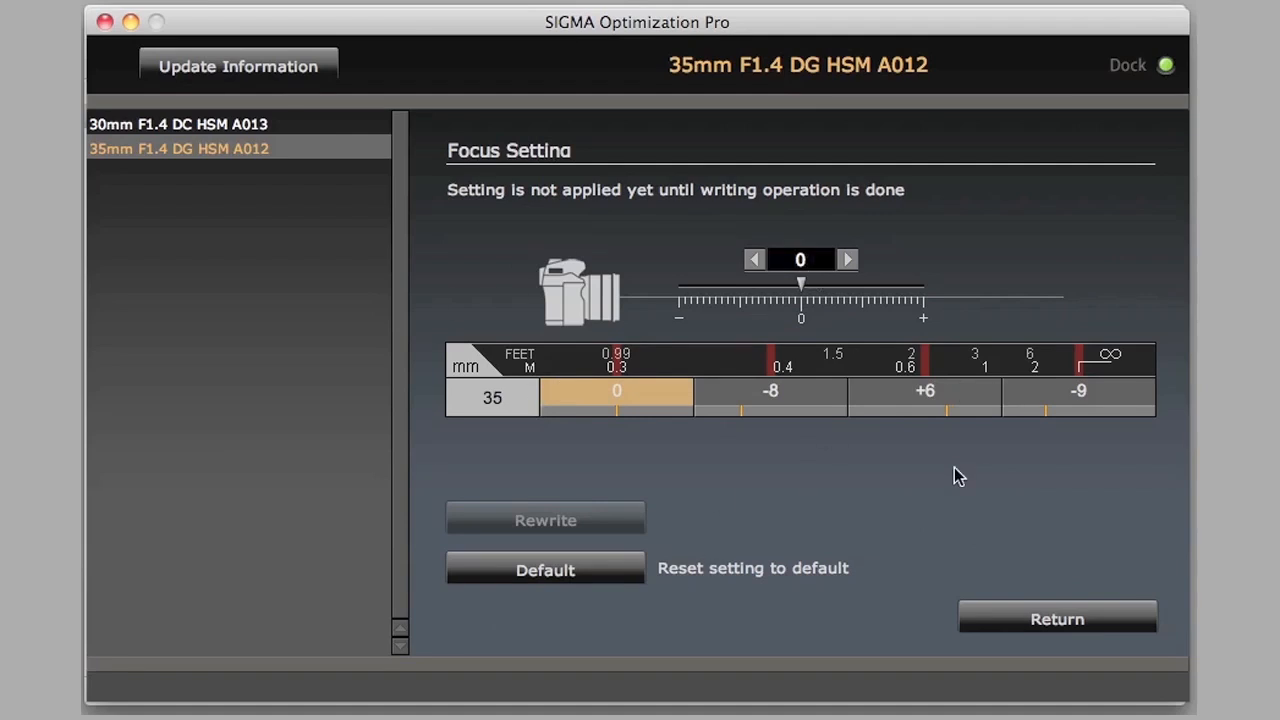
Step: Reset all four 35mm focus offsets to 0 via Default, rewrite them to the lens, and return to Customization
{"action": "left_click", "coordinate": [545, 568]}
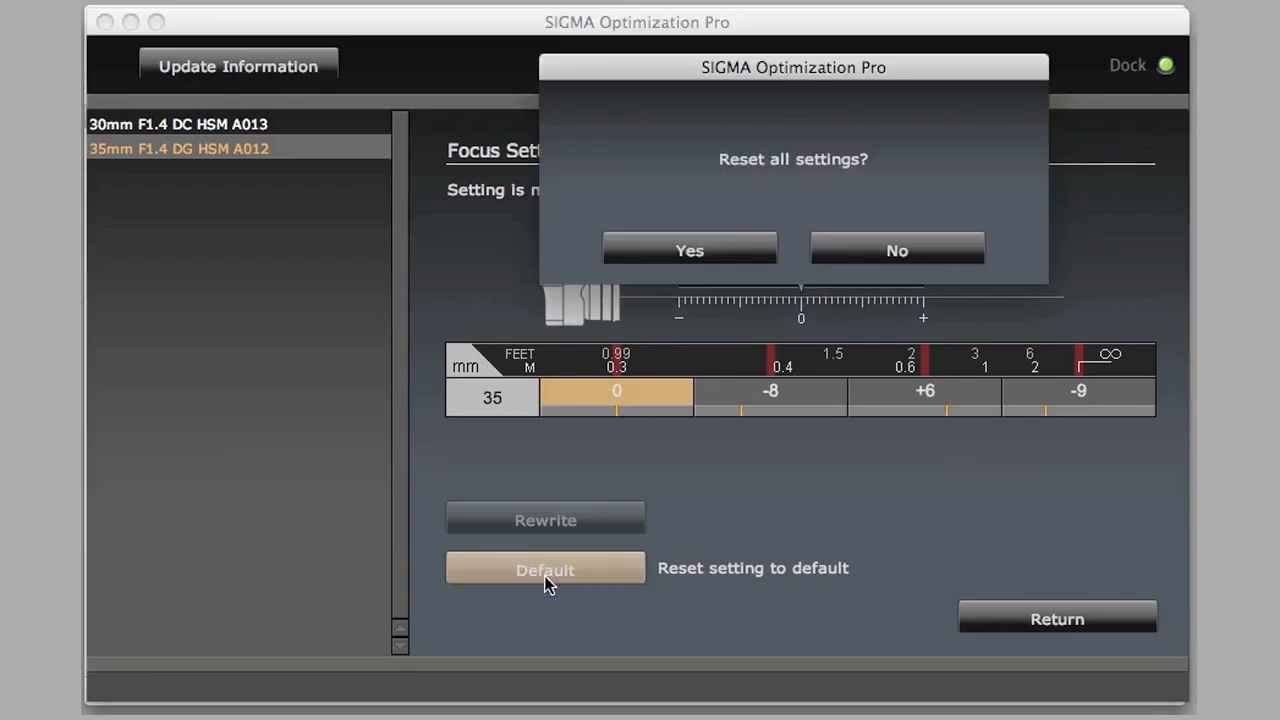
{"action": "left_click", "coordinate": [689, 250]}
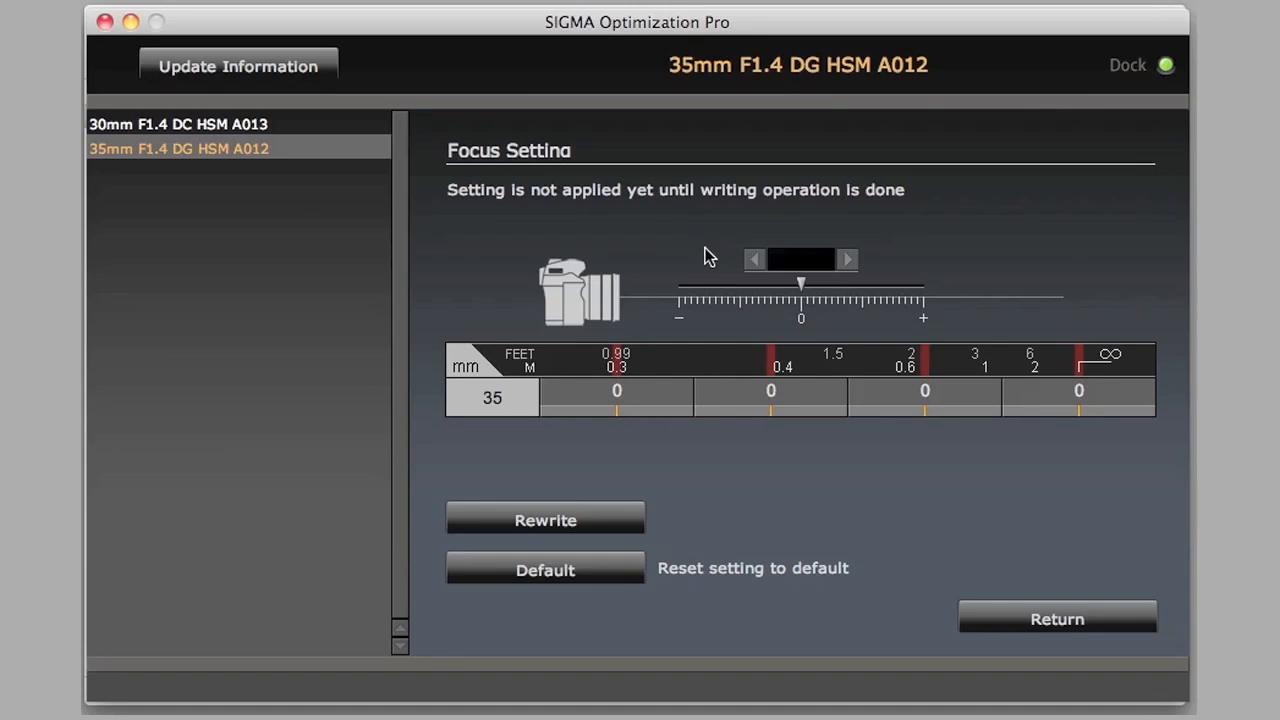
{"action": "left_click", "coordinate": [545, 519]}
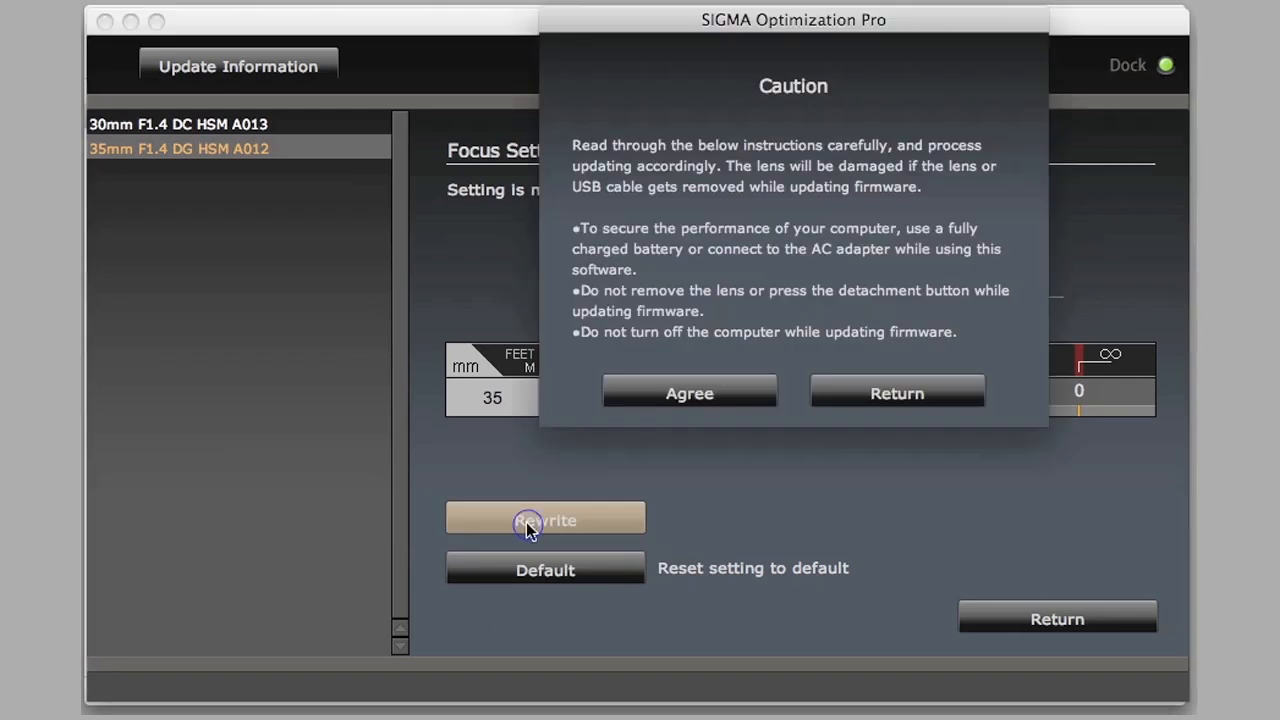
{"action": "left_click", "coordinate": [689, 392]}
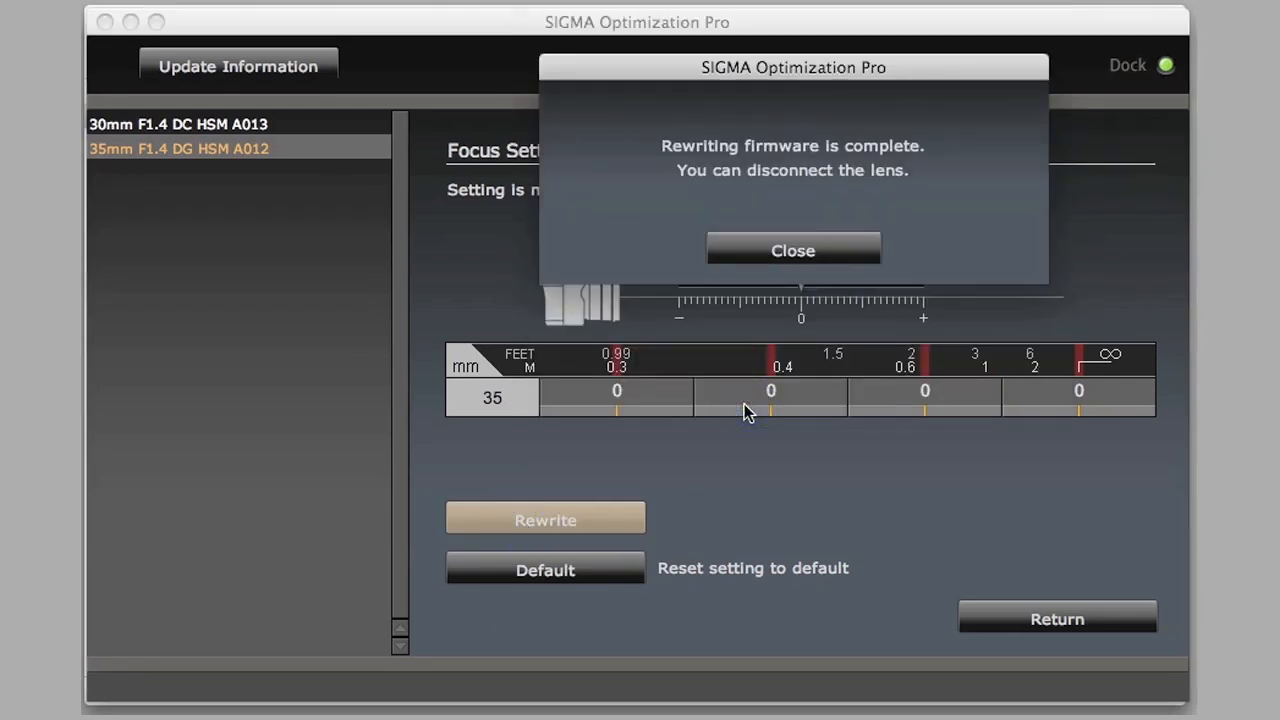
{"action": "mouse_move", "coordinate": [793, 250]}
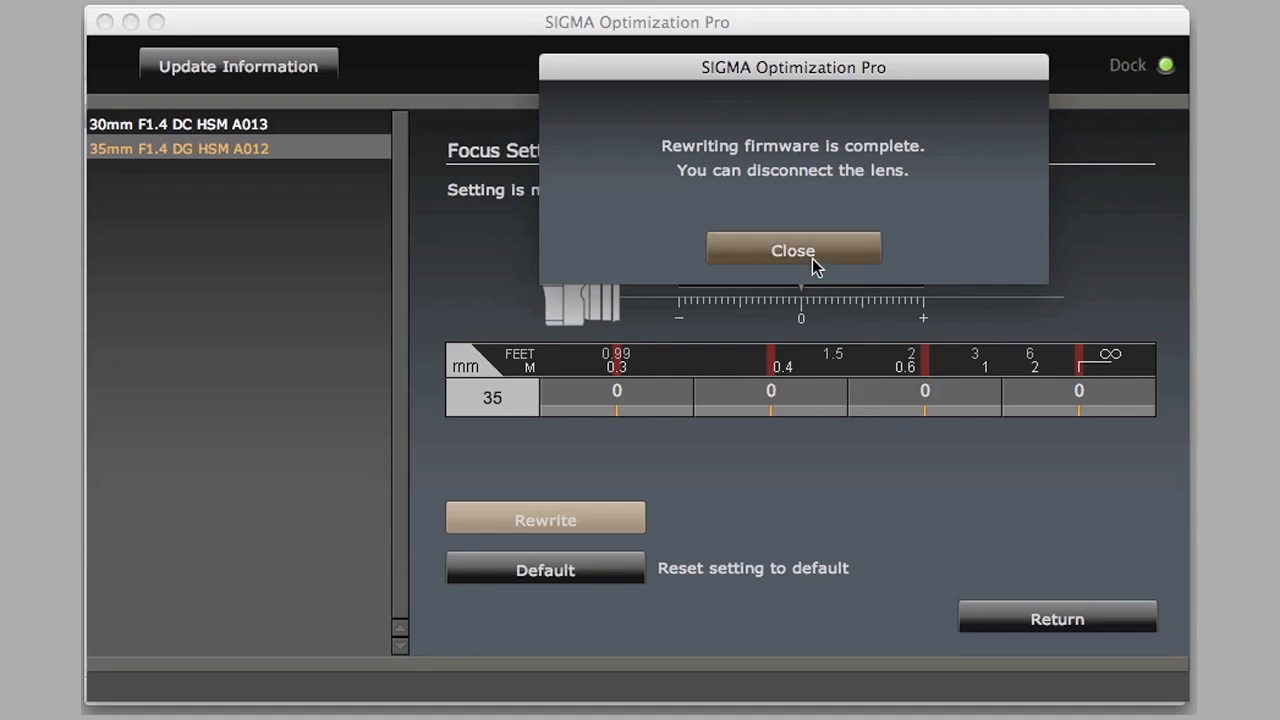
{"action": "left_click", "coordinate": [793, 249]}
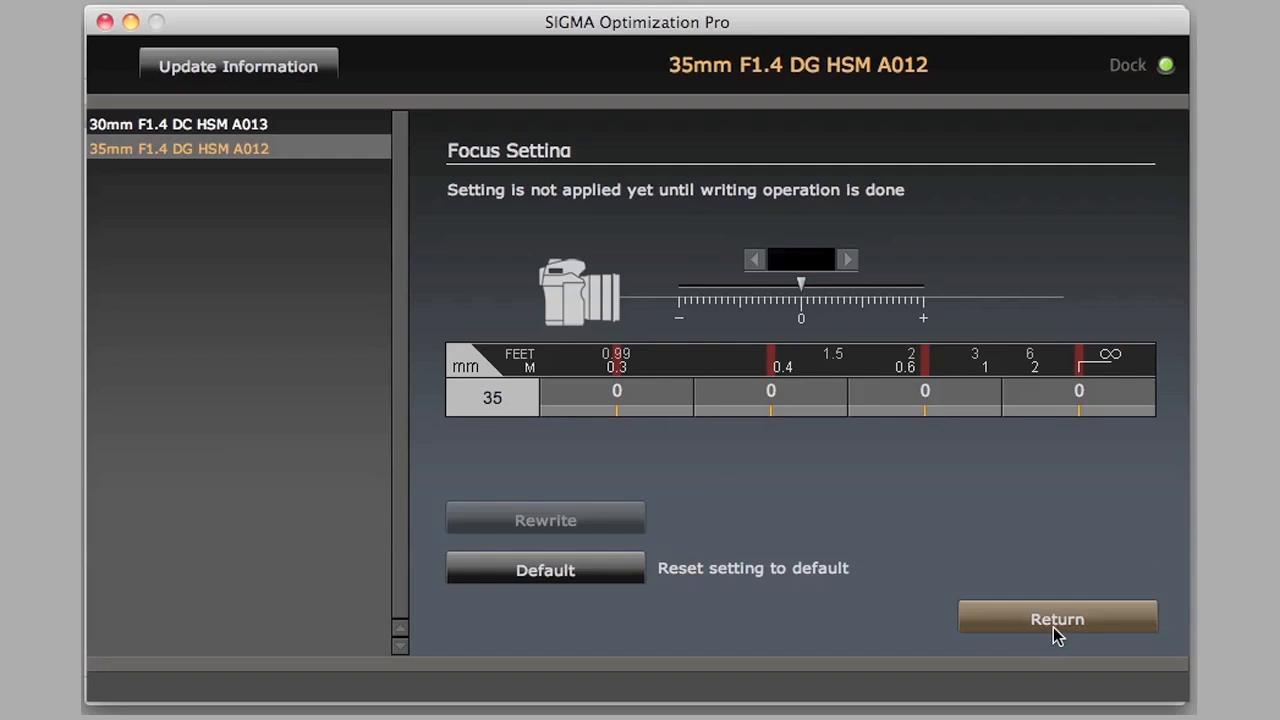
{"action": "left_click", "coordinate": [1057, 618]}
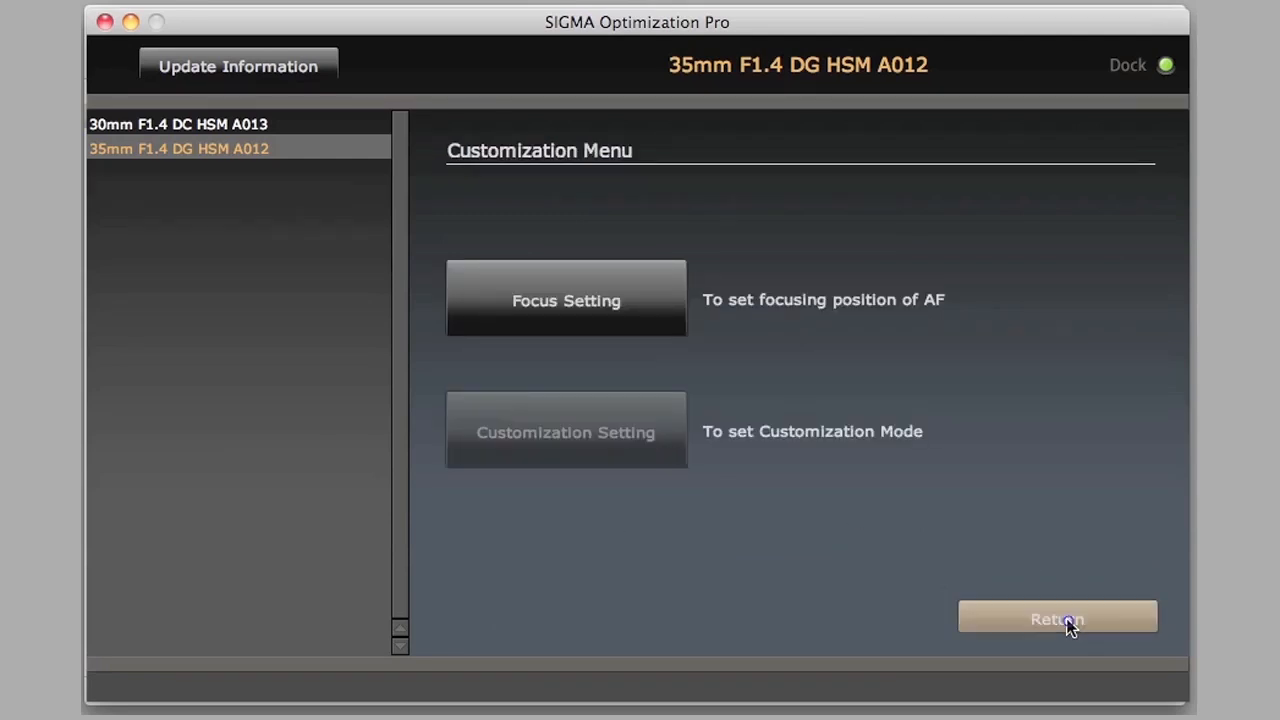
Step: Return to the lens page and check the 17-70mm lens firmware, already latest at Ver0.3.12.2018
{"action": "left_click", "coordinate": [1057, 617]}
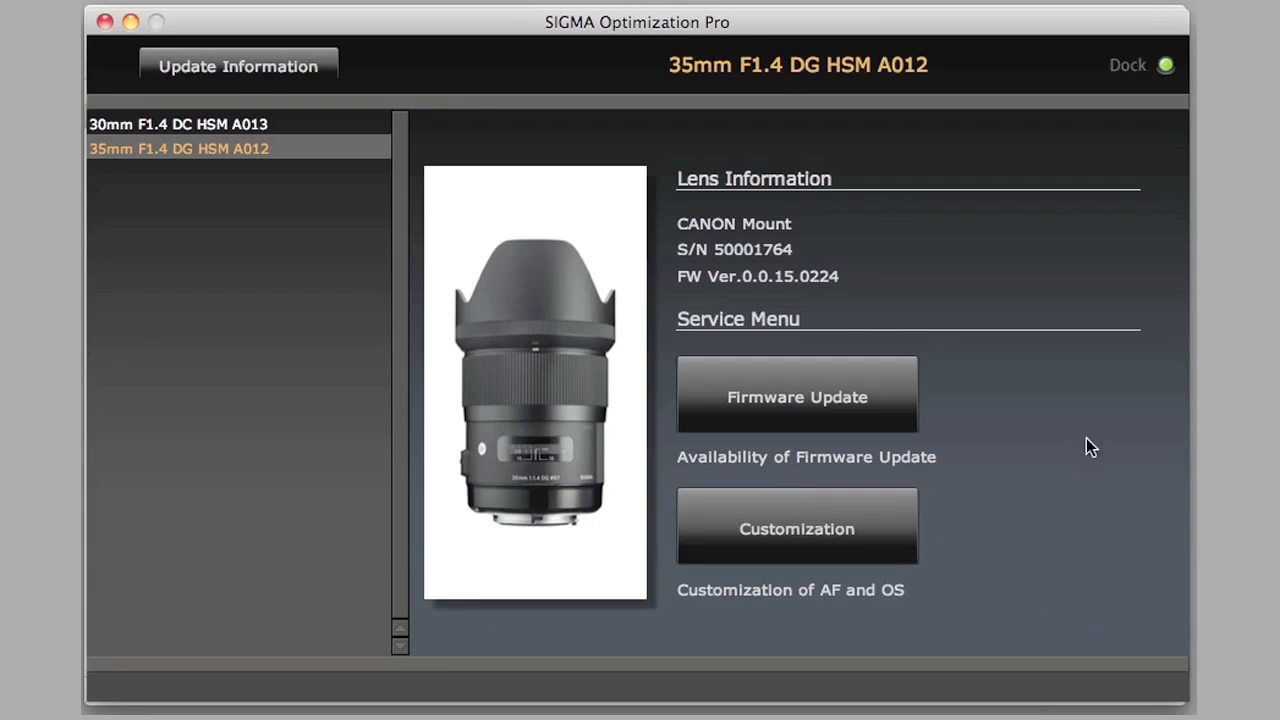
{"action": "left_click", "coordinate": [215, 168]}
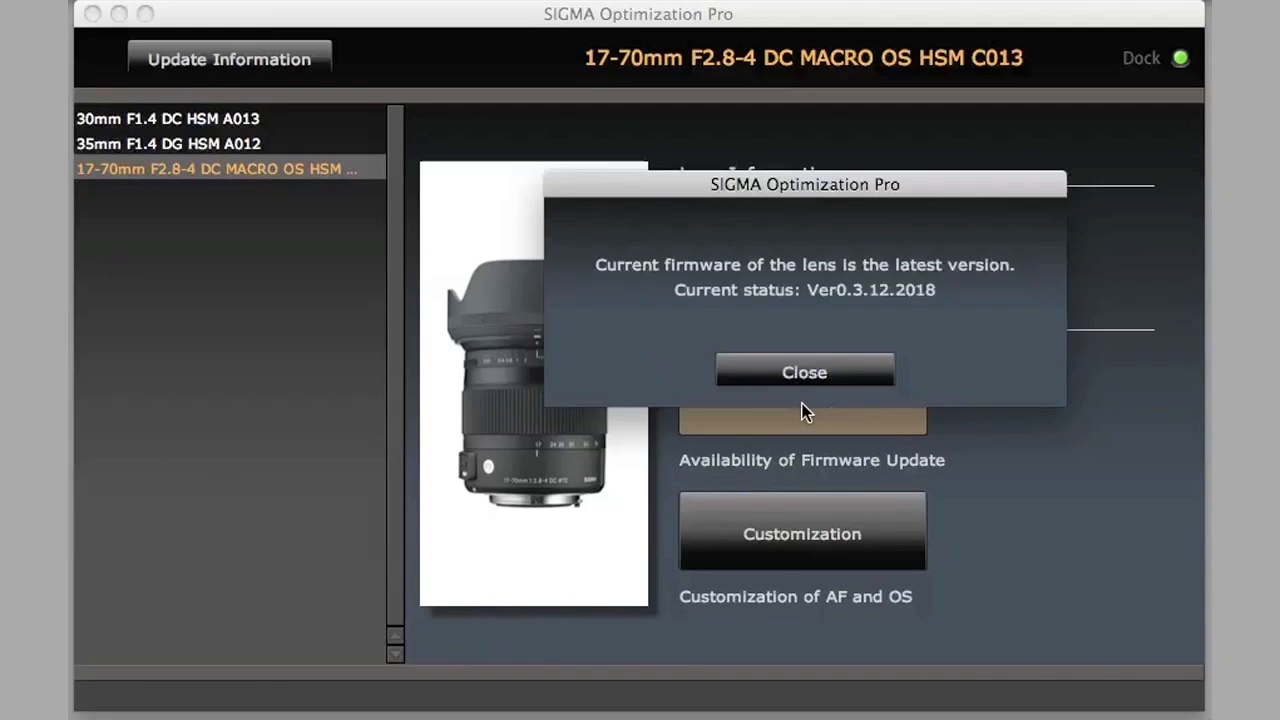
Step: In the 17-70mm Focus Setting table, set the 70mm offsets to -3 at closest distance and +2 at infinity
{"action": "left_click", "coordinate": [803, 371]}
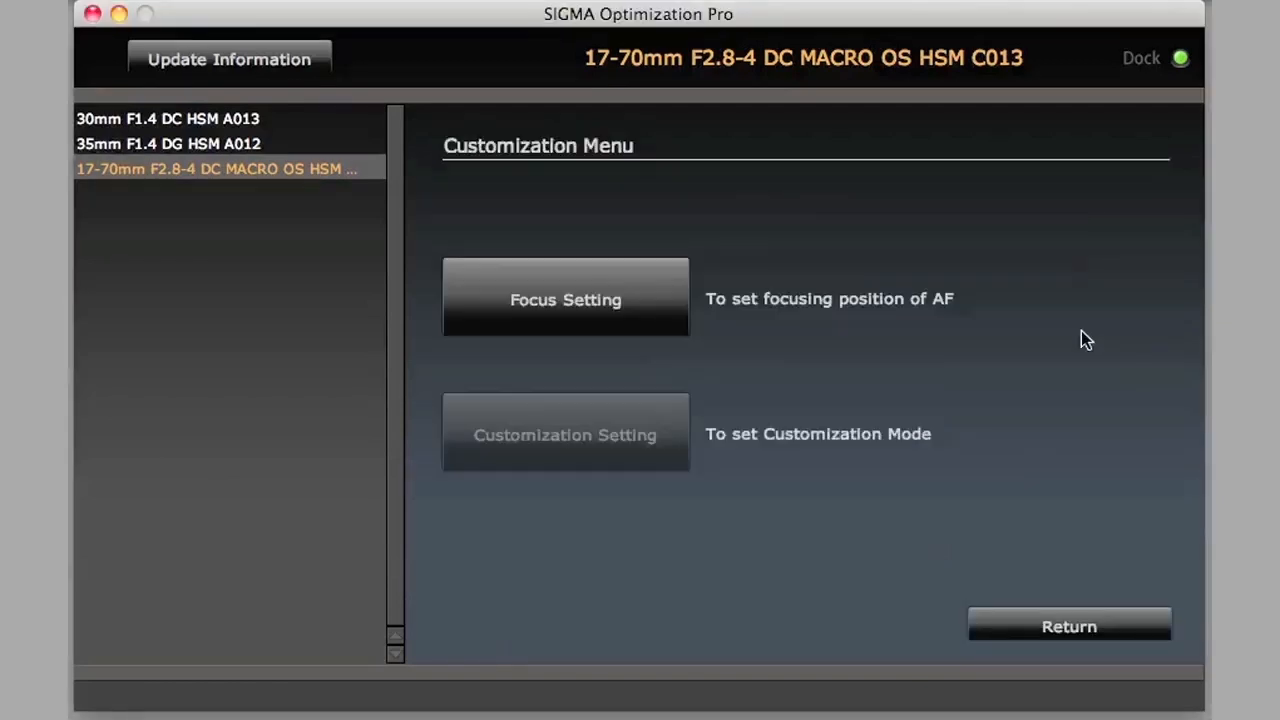
{"action": "left_click", "coordinate": [565, 297]}
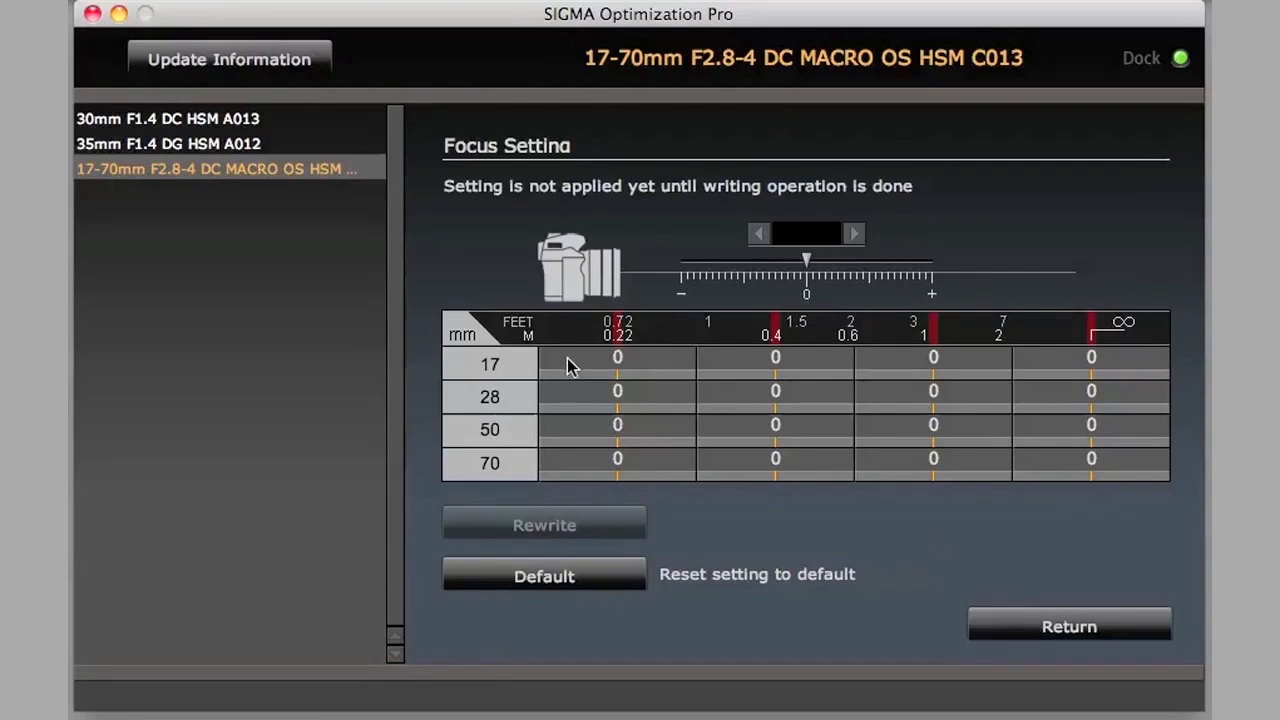
{"action": "left_click", "coordinate": [775, 390]}
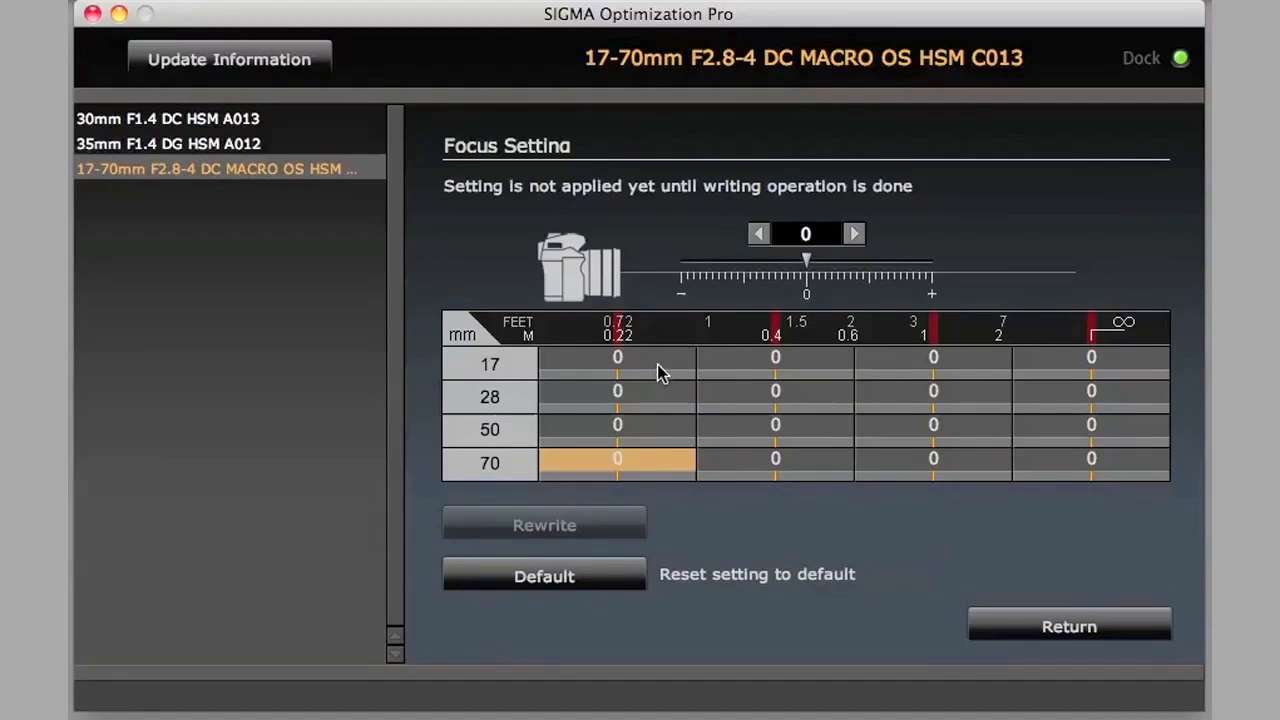
{"action": "left_click", "coordinate": [655, 465]}
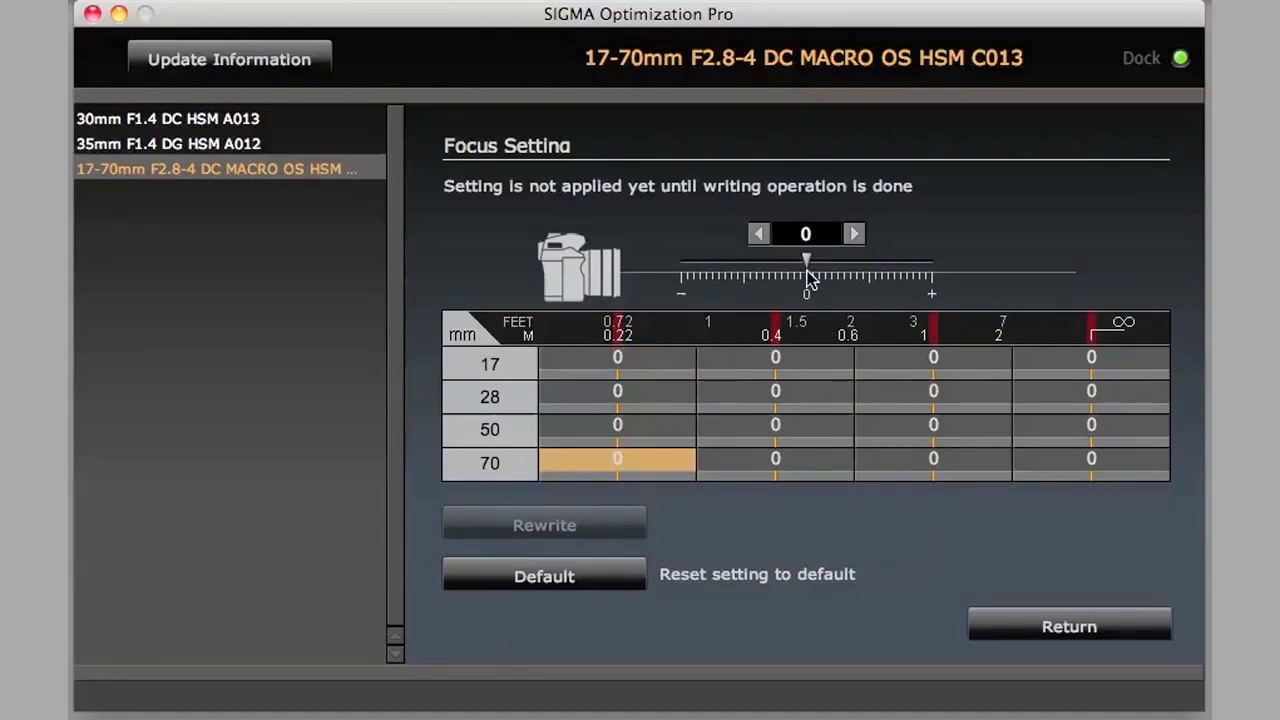
{"action": "mouse_move", "coordinate": [810, 270]}
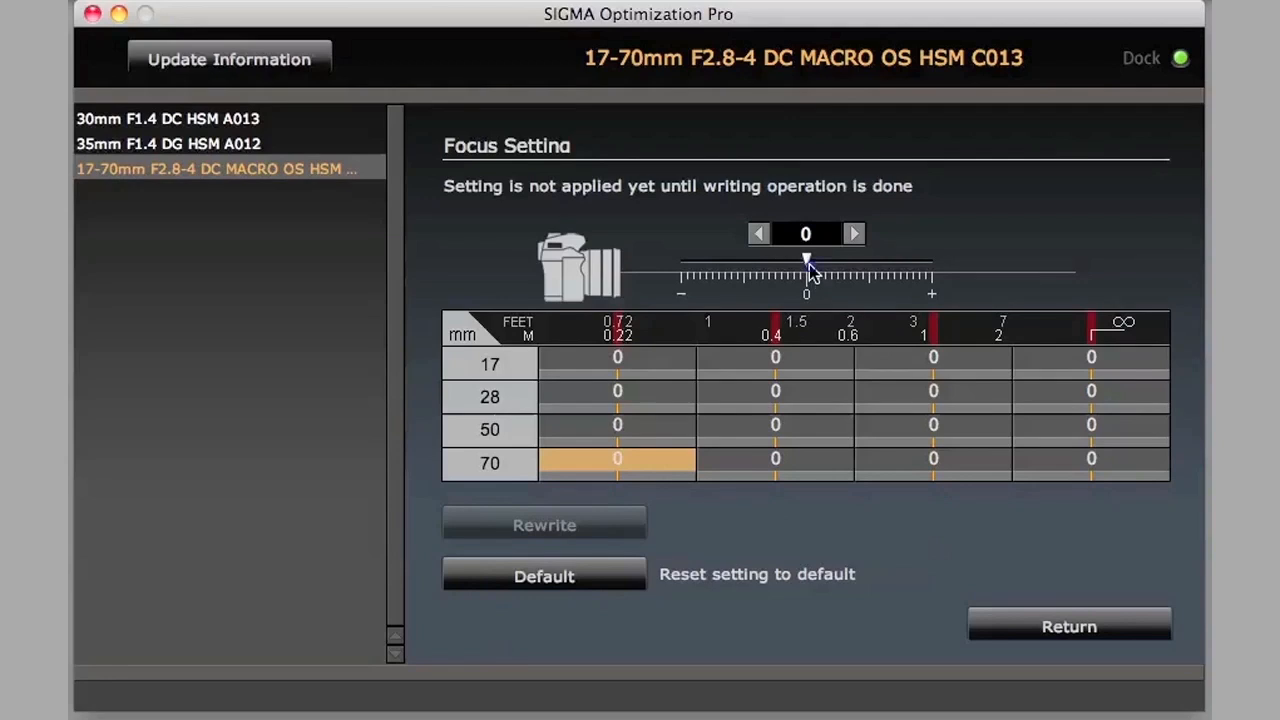
{"action": "left_click_drag", "start_coordinate": [807, 261], "coordinate": [790, 261]}
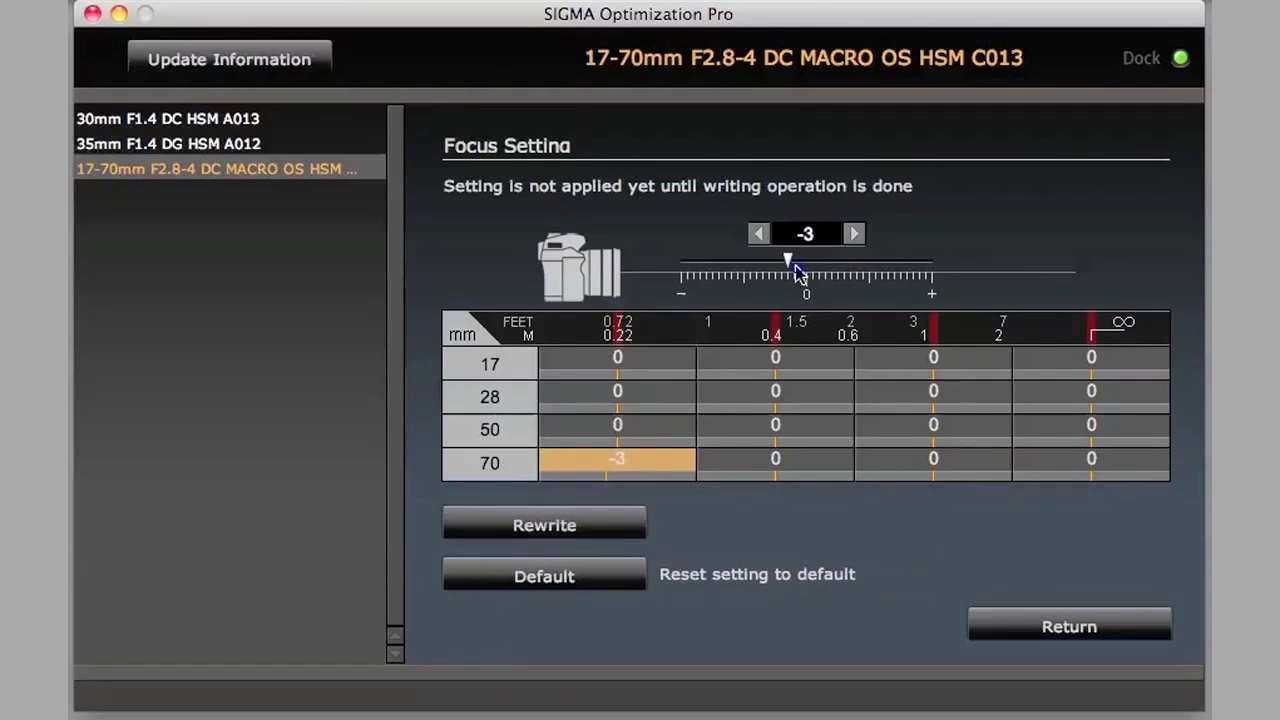
{"action": "left_click", "coordinate": [775, 461]}
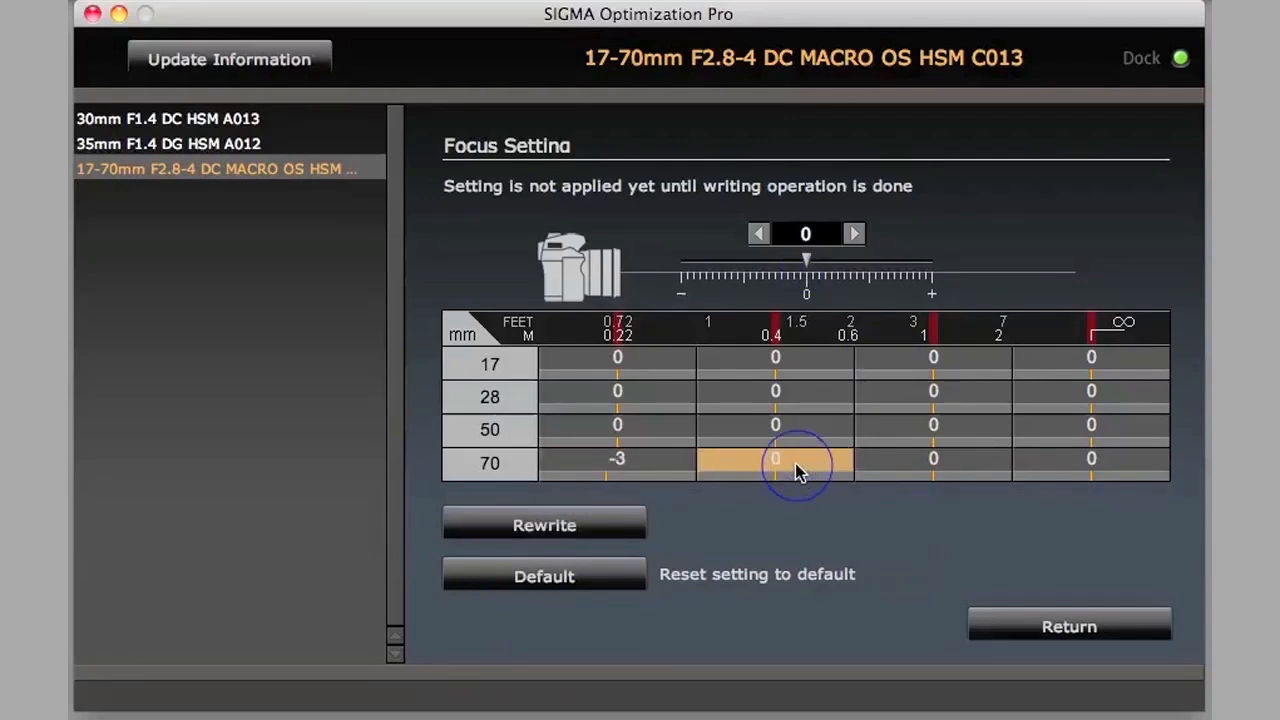
{"action": "left_click", "coordinate": [1091, 458]}
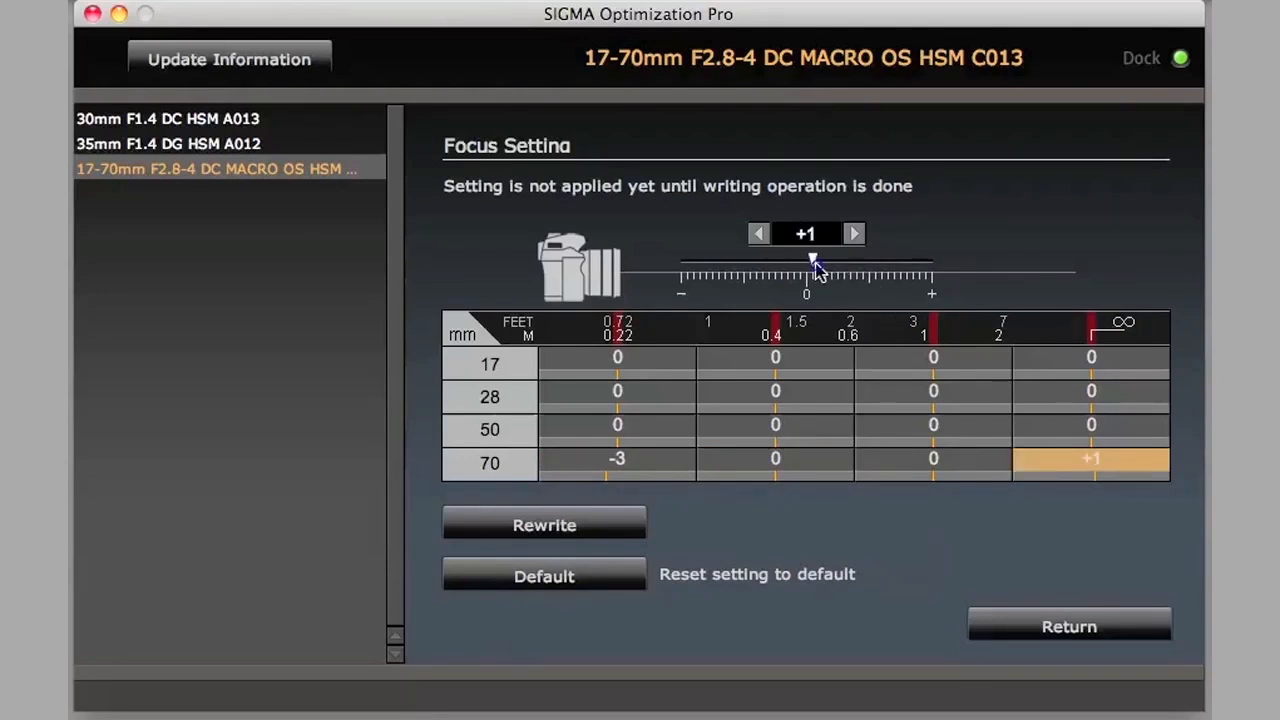
{"action": "left_click", "coordinate": [853, 233]}
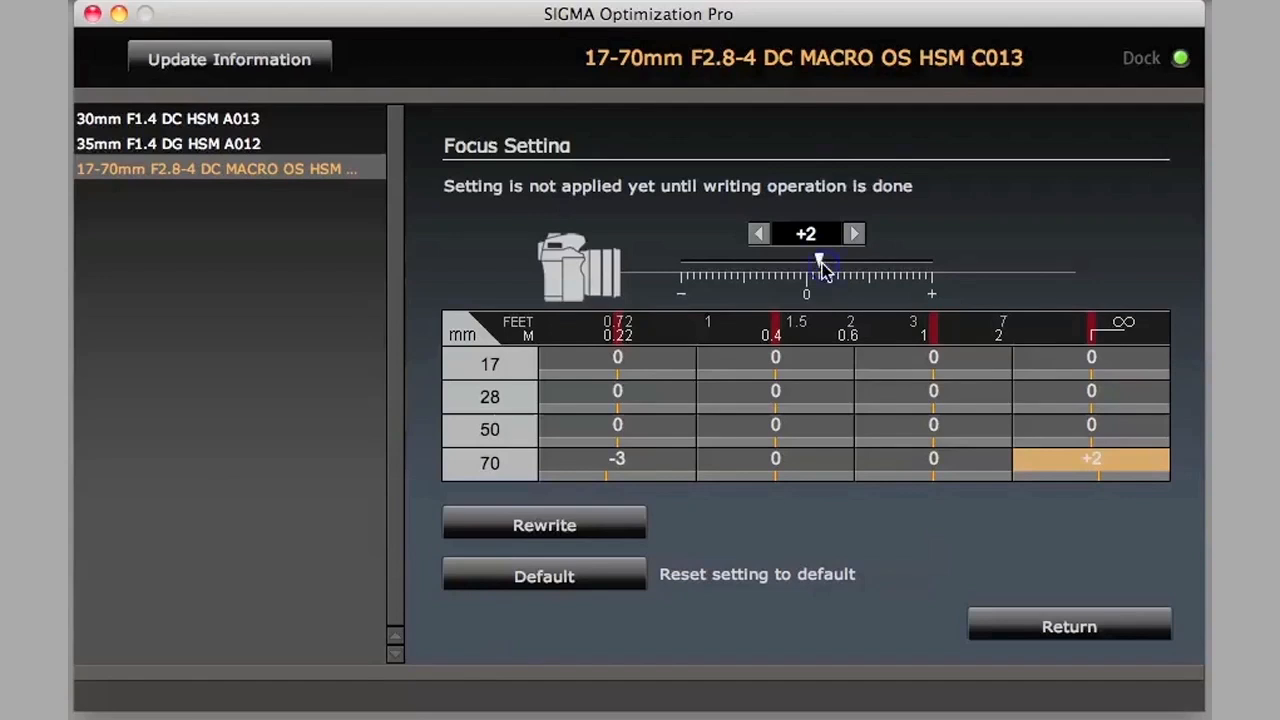
Step: Set the 17mm offsets to -9 close-focus and +4 infinity, 50mm at 1 m to -2, and visit the 28mm closest cell
{"action": "left_click", "coordinate": [617, 362]}
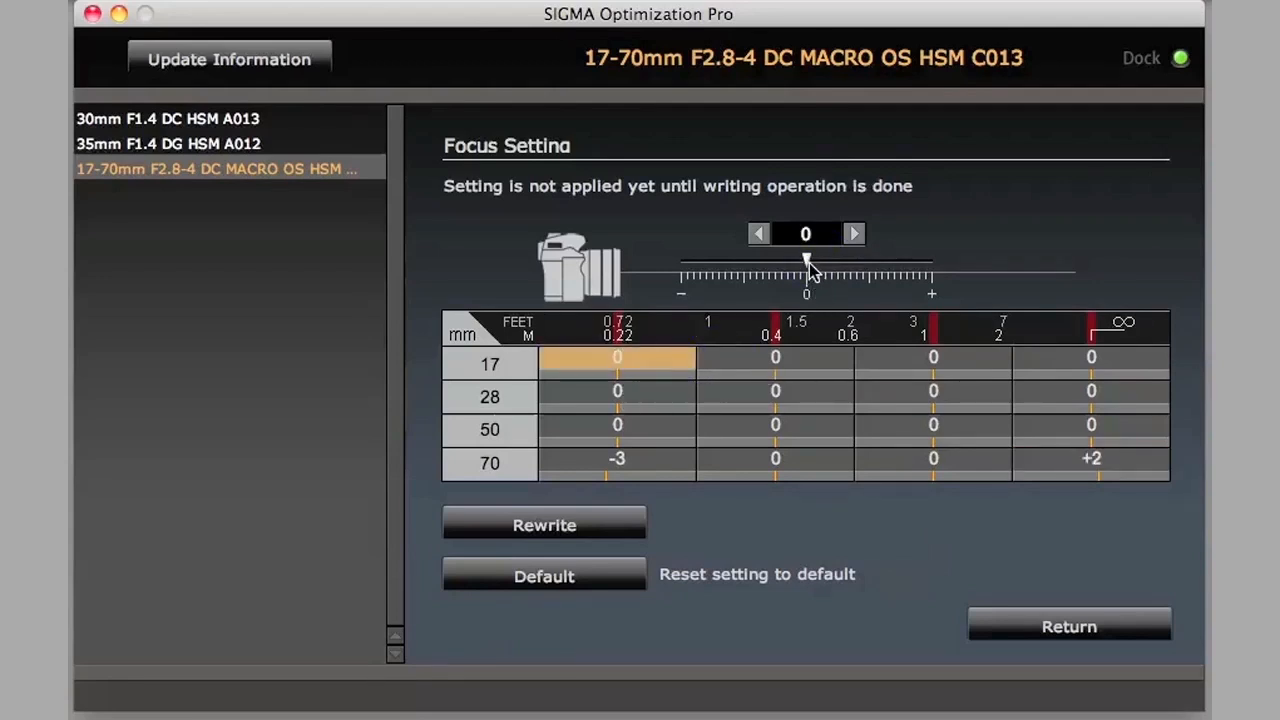
{"action": "left_click_drag", "start_coordinate": [808, 260], "coordinate": [750, 262]}
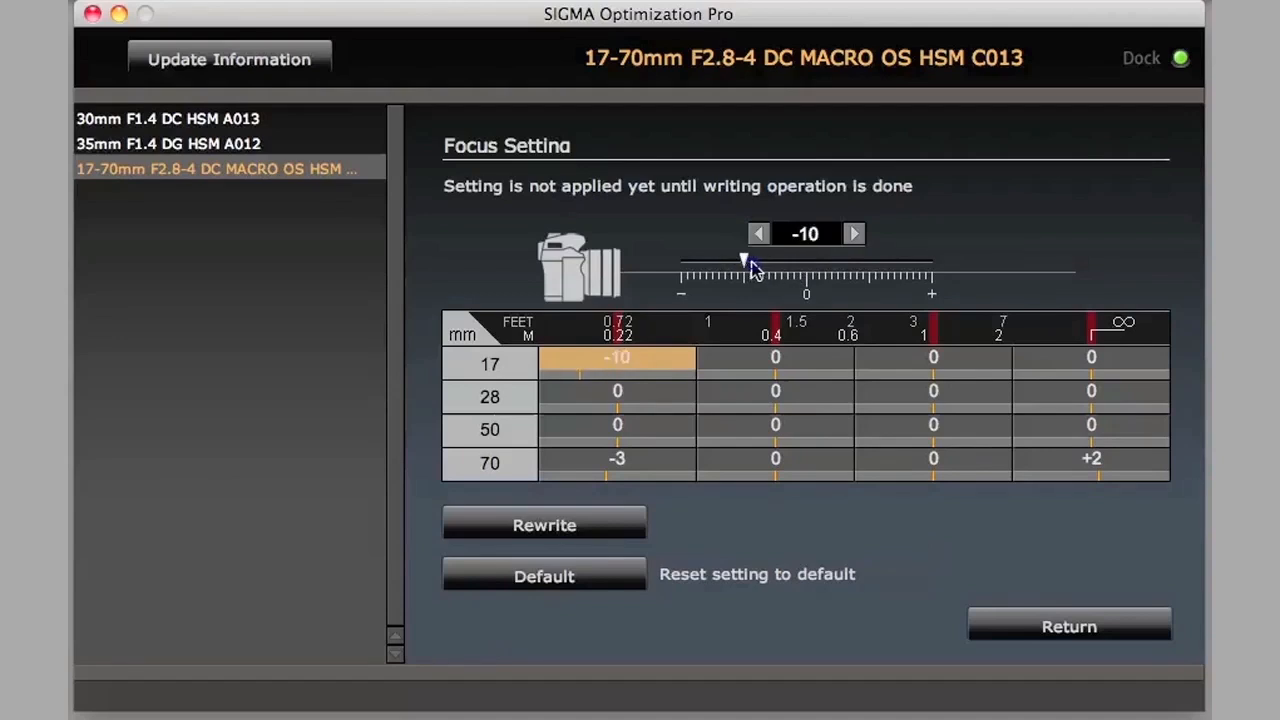
{"action": "left_click", "coordinate": [775, 390]}
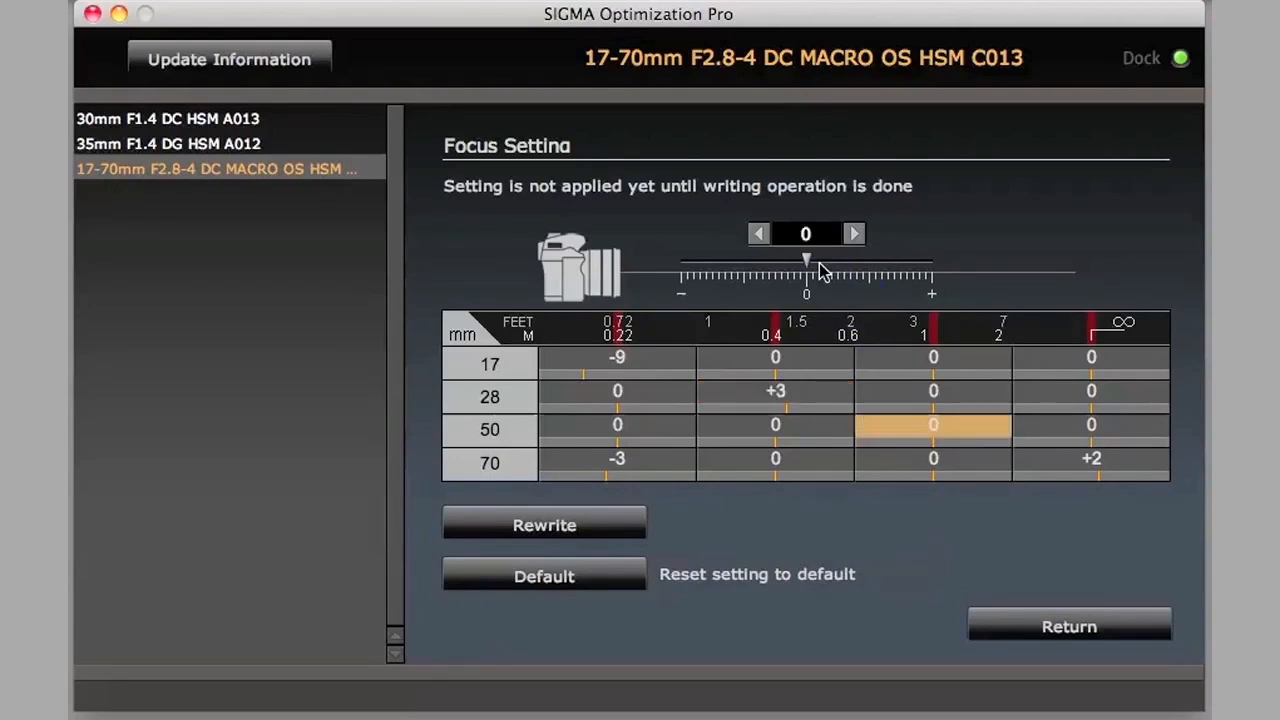
{"action": "left_click_drag", "start_coordinate": [807, 260], "coordinate": [795, 260]}
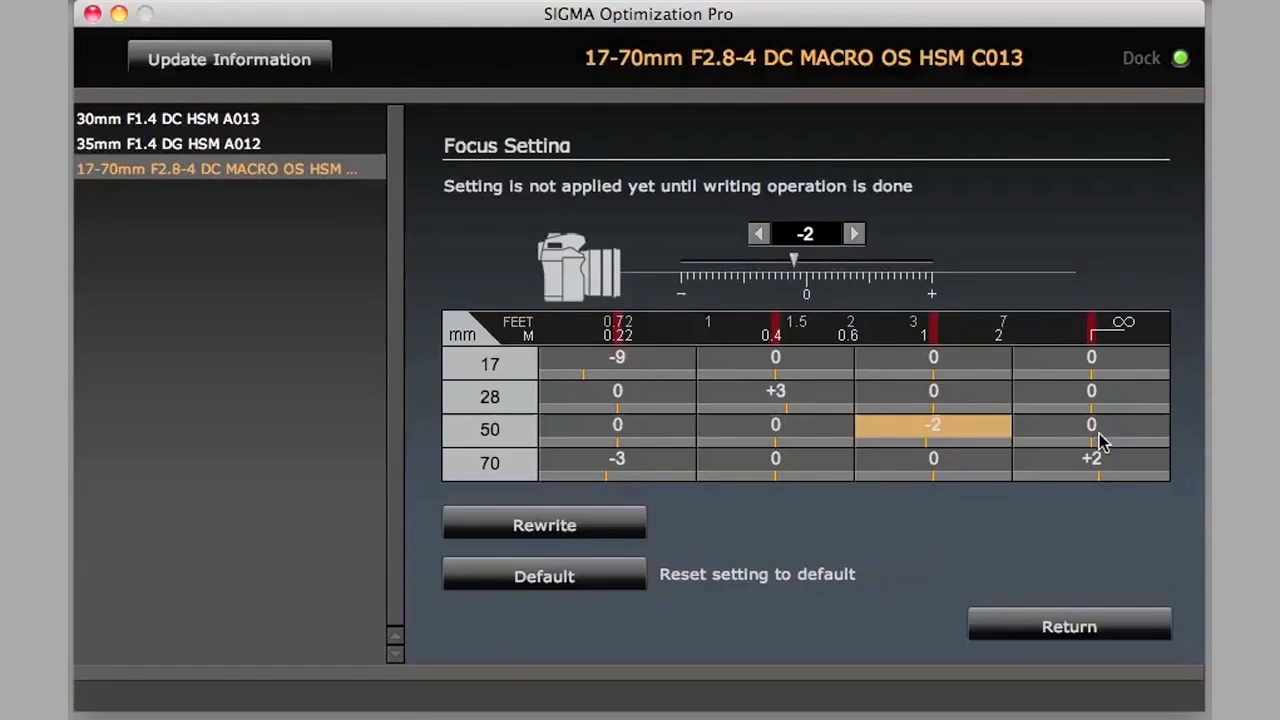
{"action": "left_click", "coordinate": [1091, 357]}
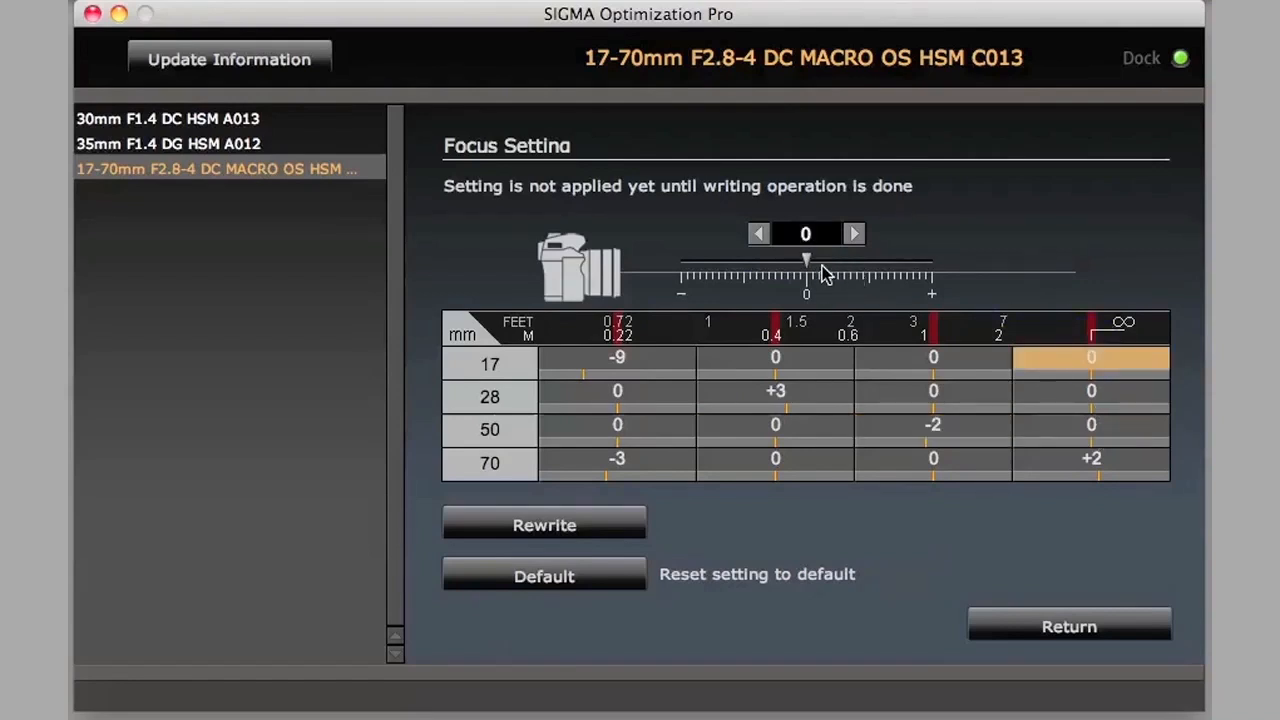
{"action": "left_click", "coordinate": [853, 233]}
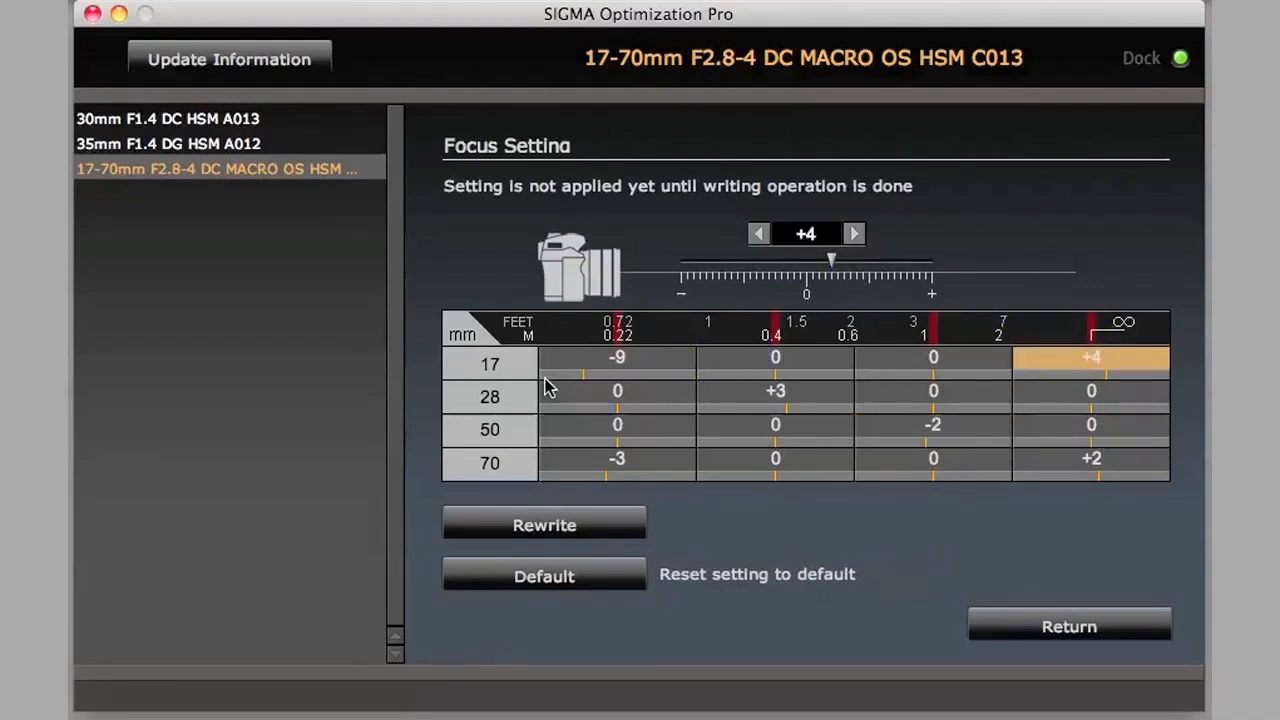
{"action": "mouse_move", "coordinate": [578, 362]}
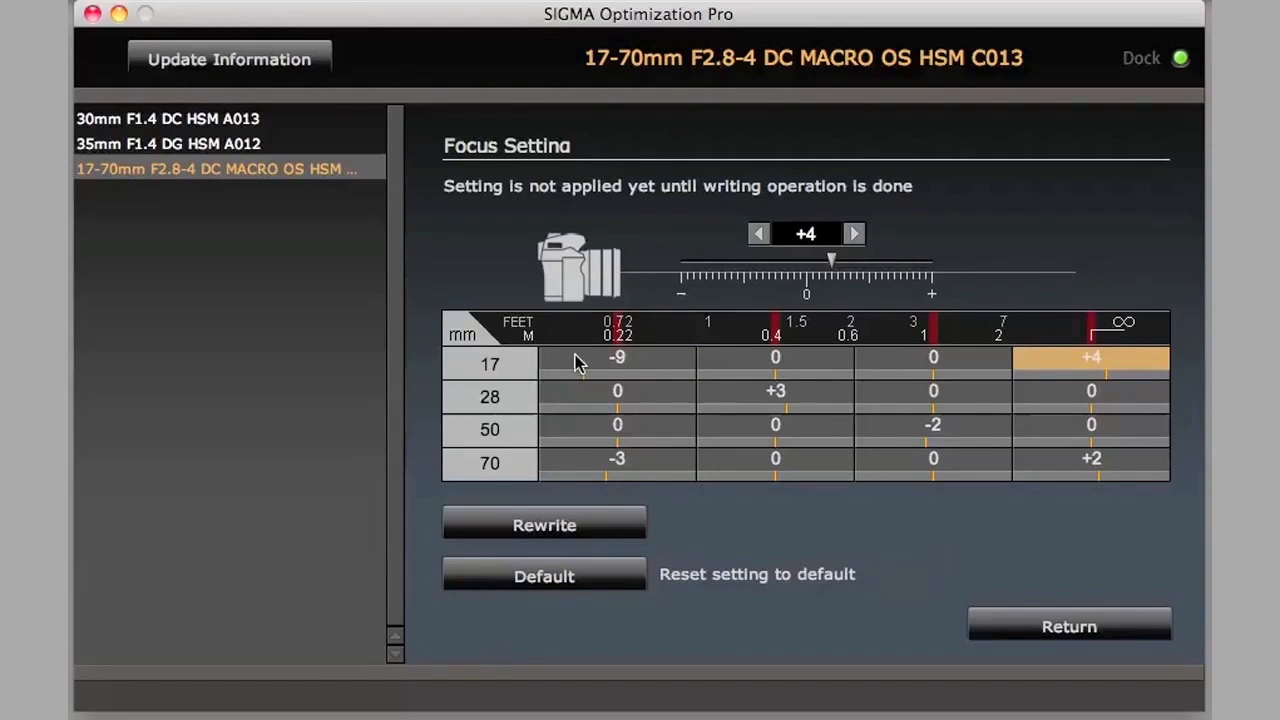
{"action": "left_click", "coordinate": [617, 390]}
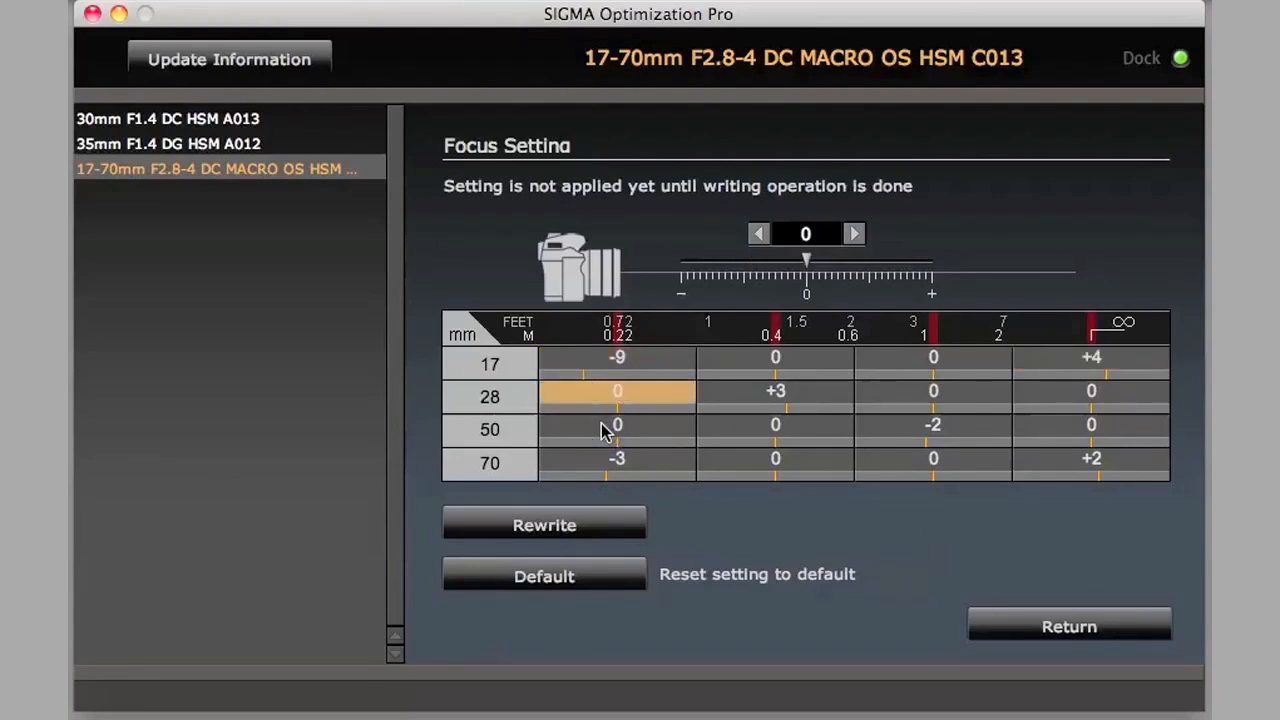
{"action": "left_click", "coordinate": [617, 458]}
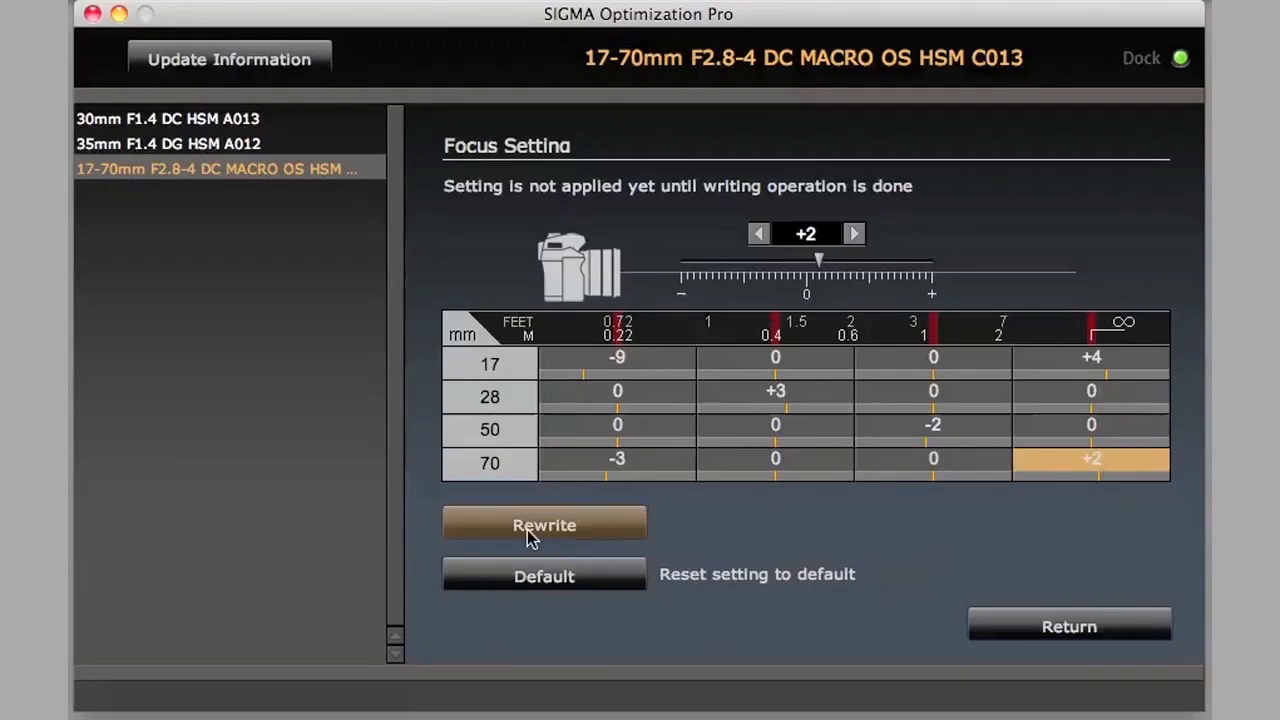
Step: Rewrite the 17-70mm focus adjustments to the lens, accepting the caution, then bring up the Default reset prompt
{"action": "left_click", "coordinate": [544, 524]}
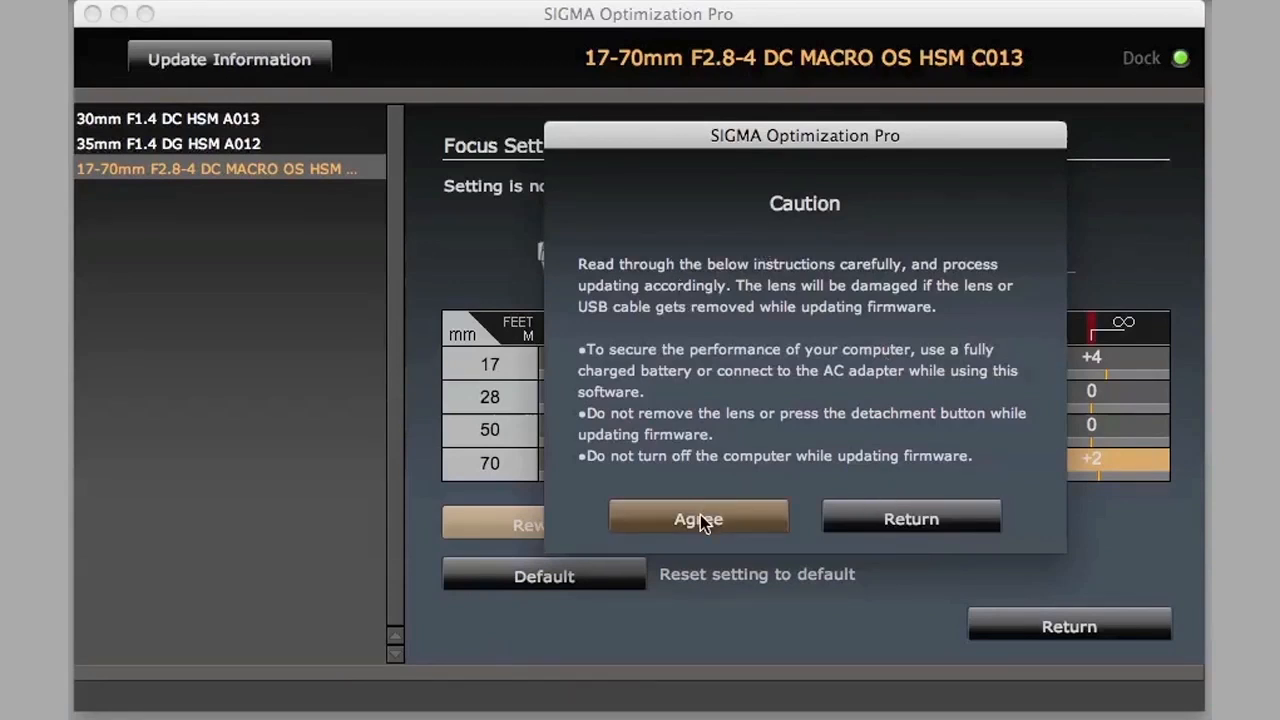
{"action": "left_click", "coordinate": [698, 518]}
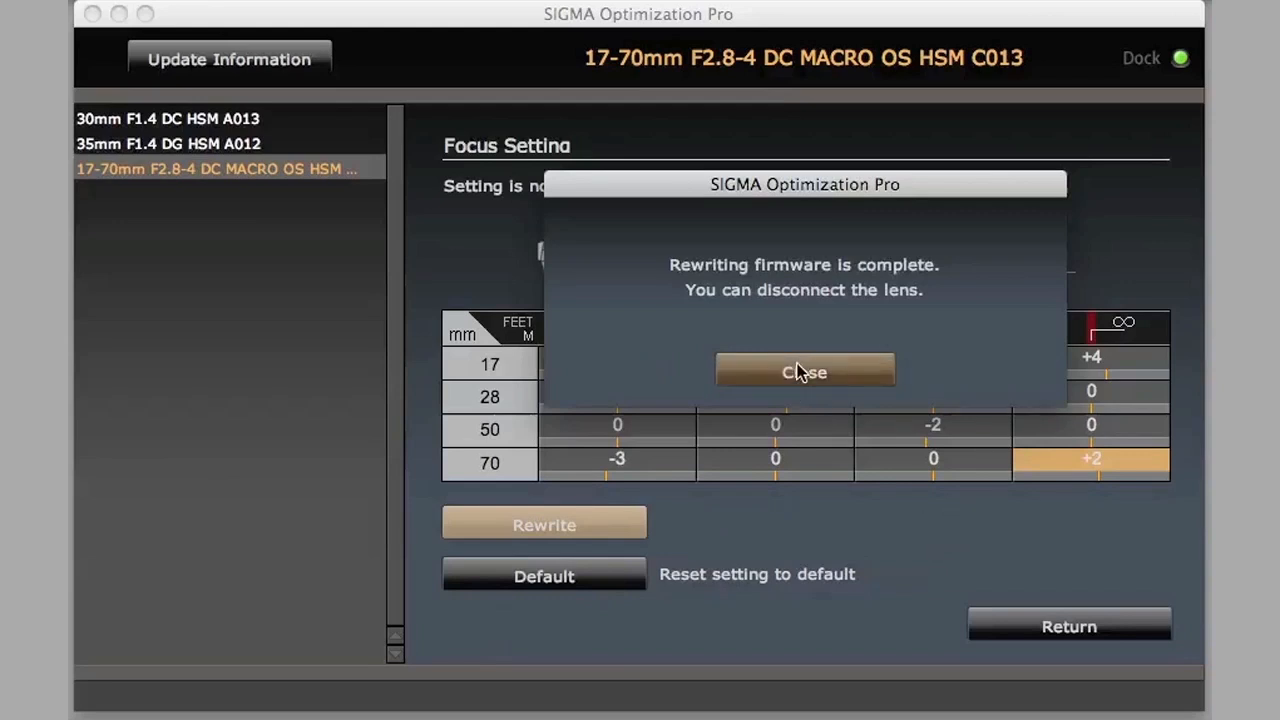
{"action": "left_click", "coordinate": [544, 574]}
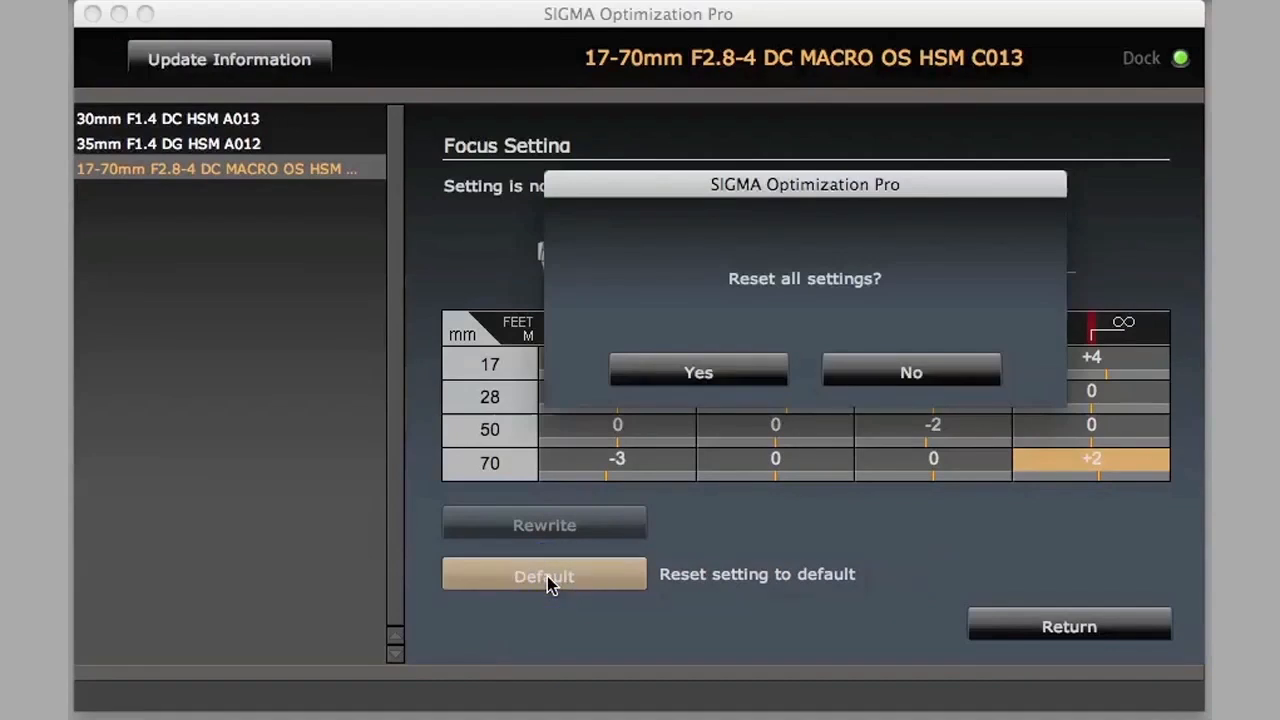
Step: Confirm resetting all 17-70mm focus offsets to 0 and rewrite the zeroed values to the lens
{"action": "left_click", "coordinate": [698, 371]}
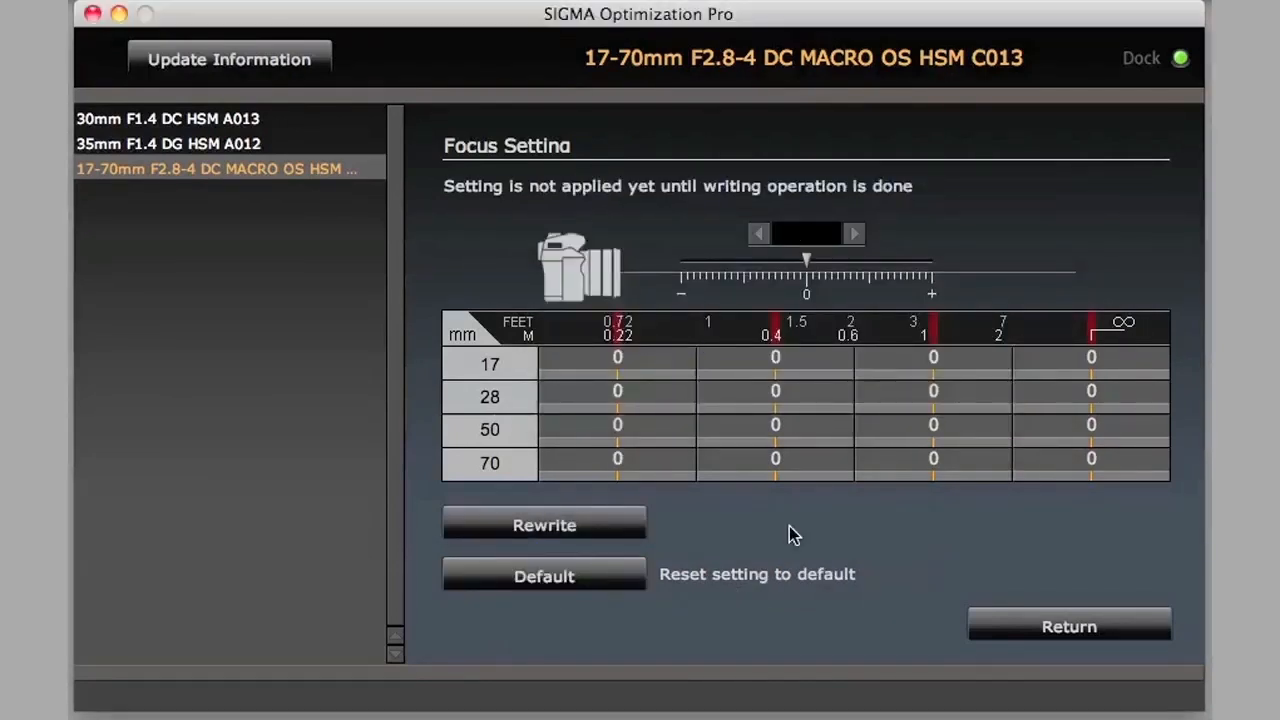
{"action": "mouse_move", "coordinate": [544, 524]}
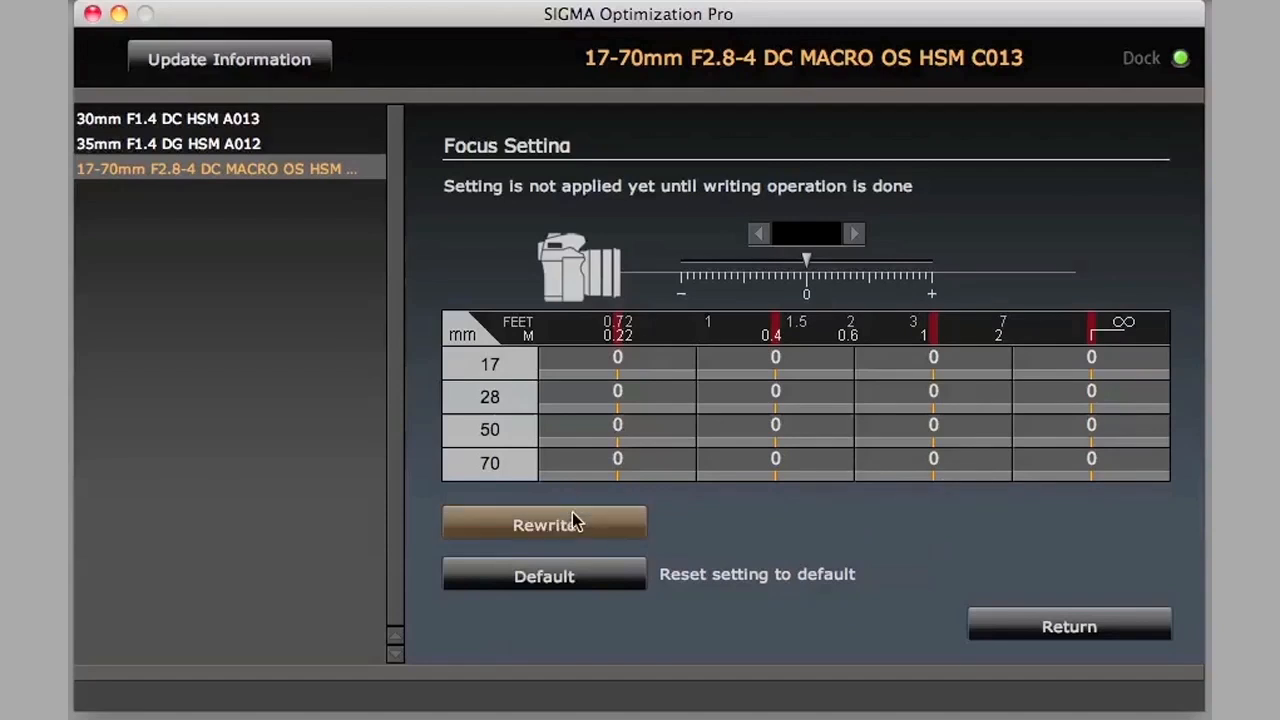
{"action": "left_click", "coordinate": [544, 524]}
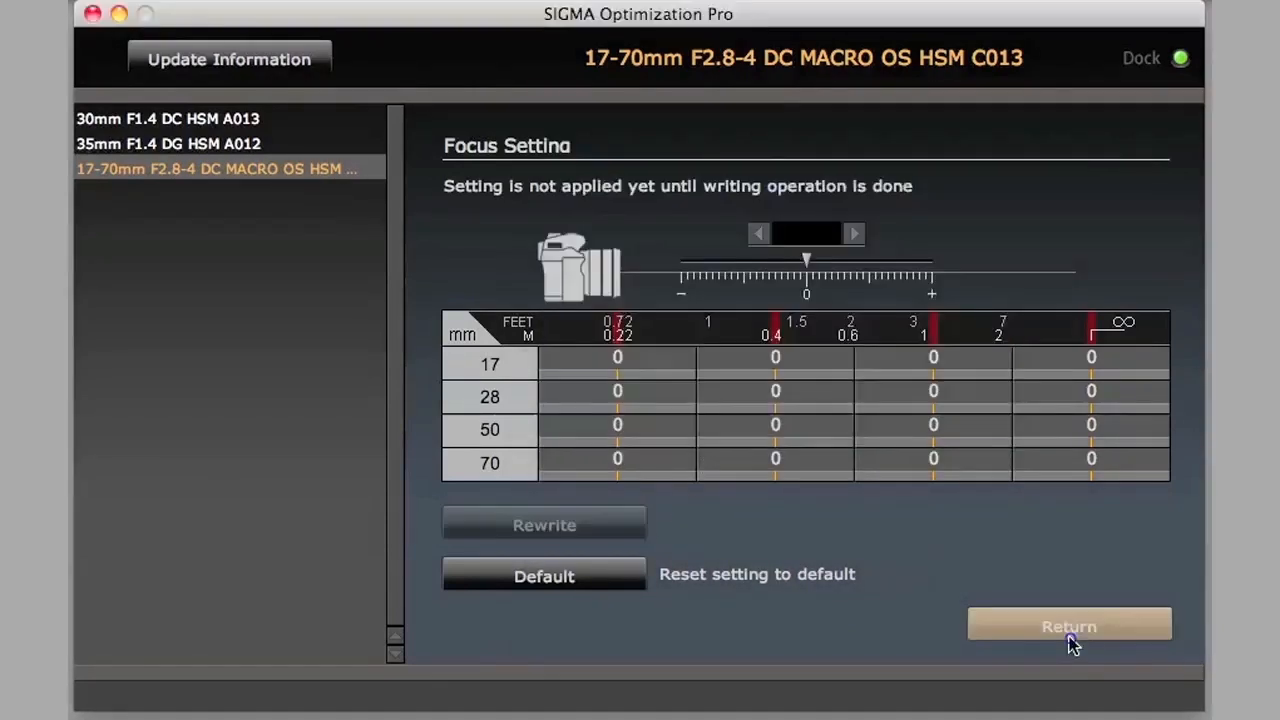
Step: Return from focus settings and view lens info for the 35mm, 17-70mm, then 30mm F1.4 DC HSM A013
{"action": "left_click", "coordinate": [1069, 624]}
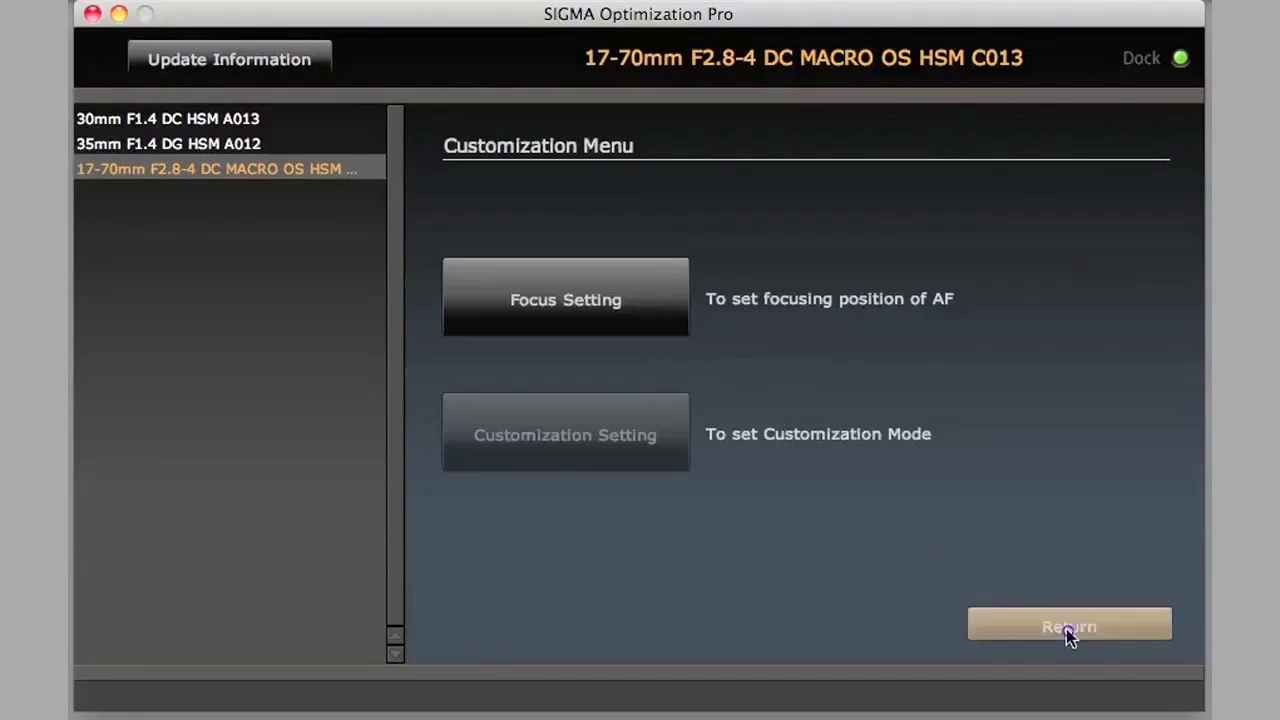
{"action": "left_click", "coordinate": [168, 143]}
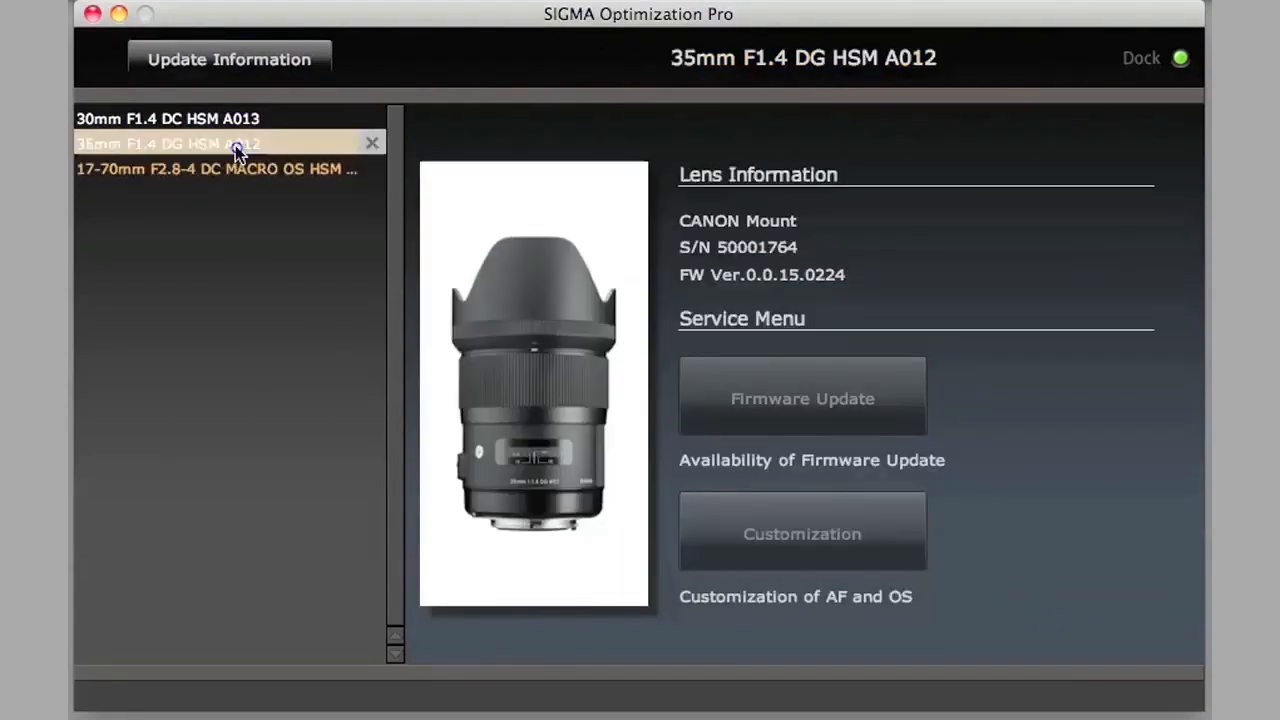
{"action": "left_click", "coordinate": [216, 168]}
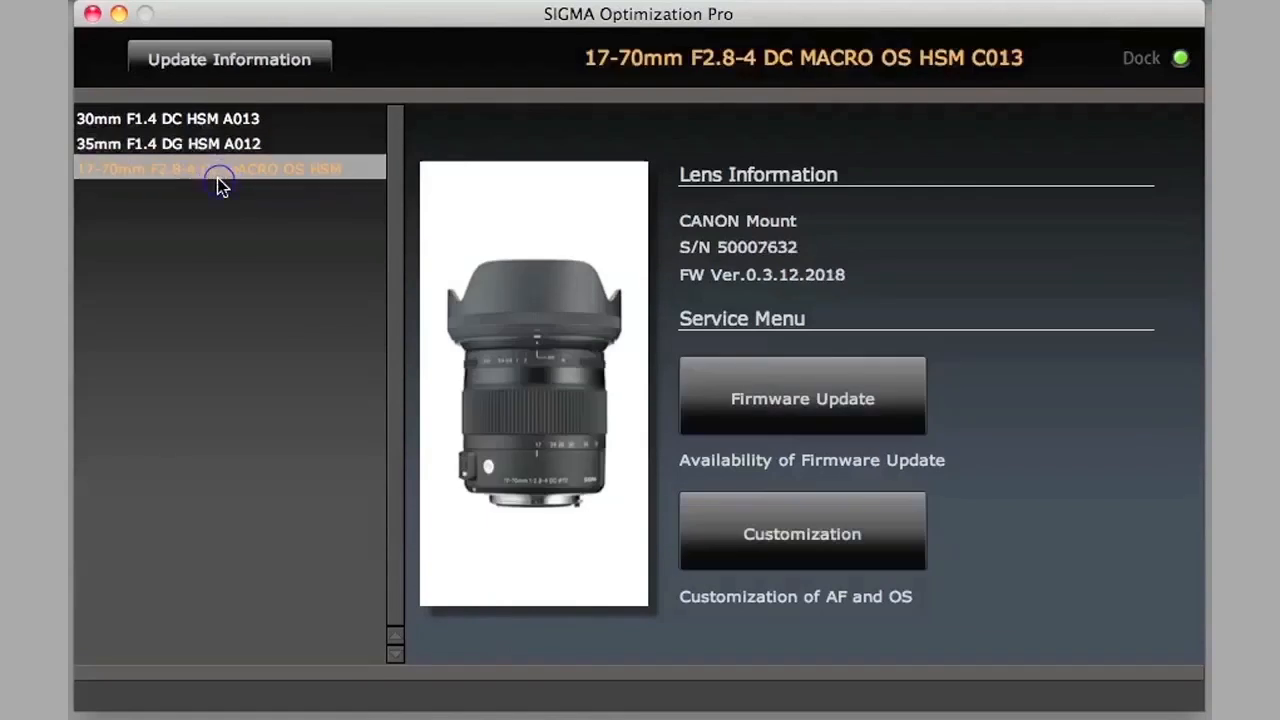
{"action": "left_click", "coordinate": [167, 118]}
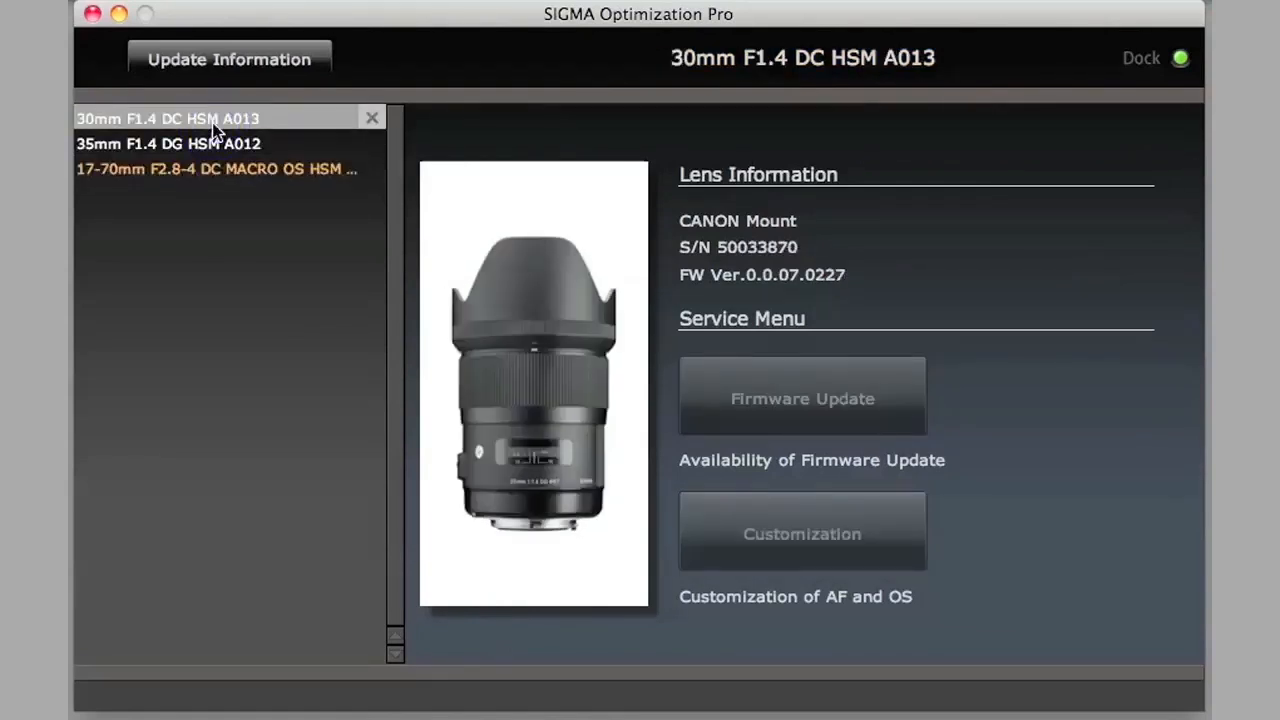